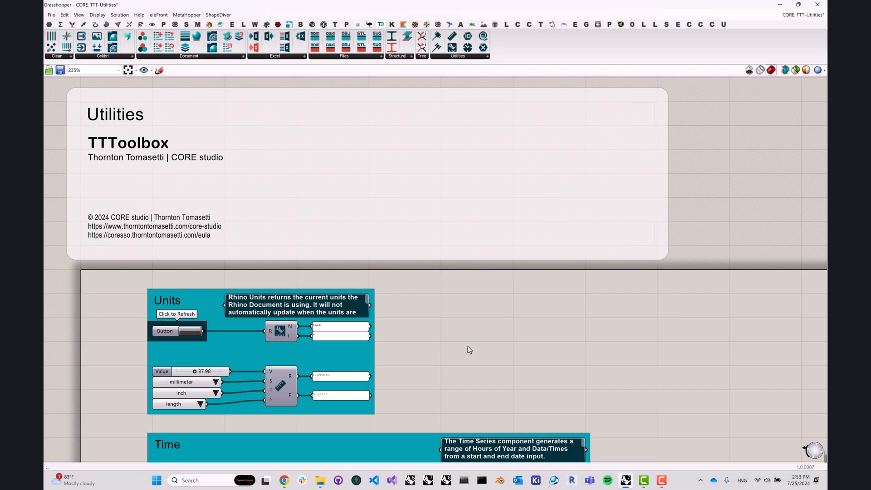
mouse_move(448, 138)
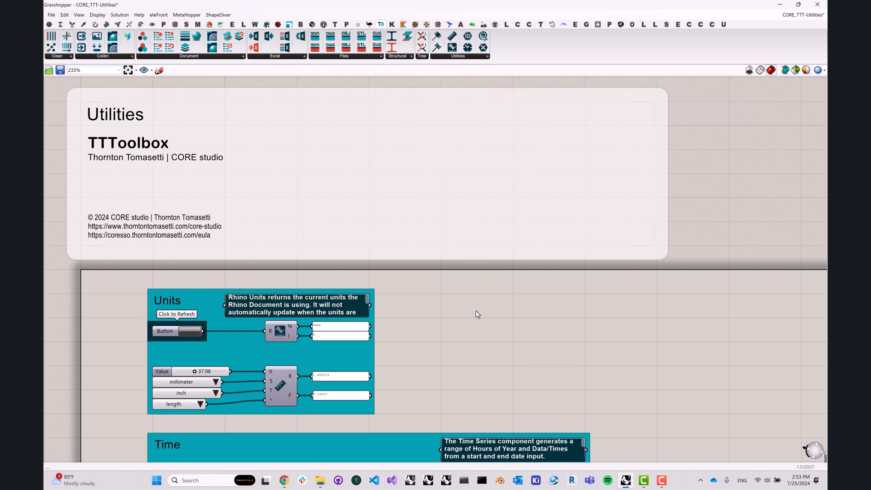
mouse_move(324, 140)
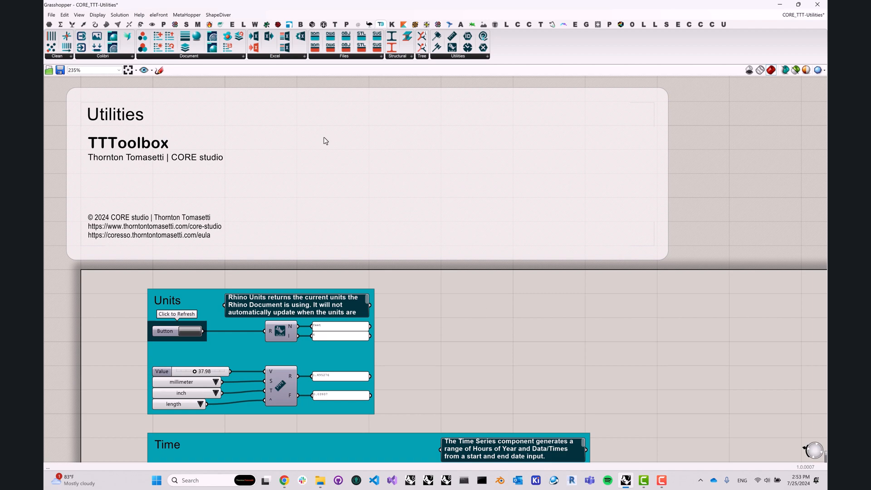
mouse_move(285, 474)
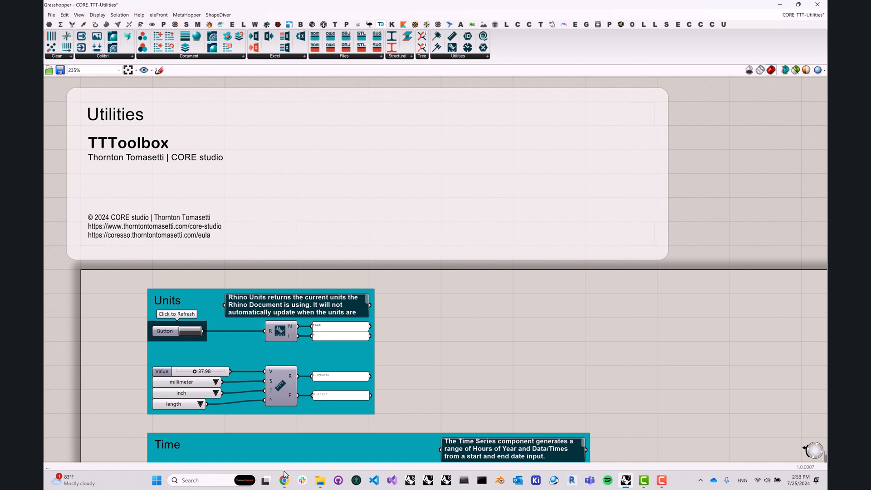
Step: Show the food4rhino TT Toolbox page and scroll to the Downloads table of versions
left_click(284, 479)
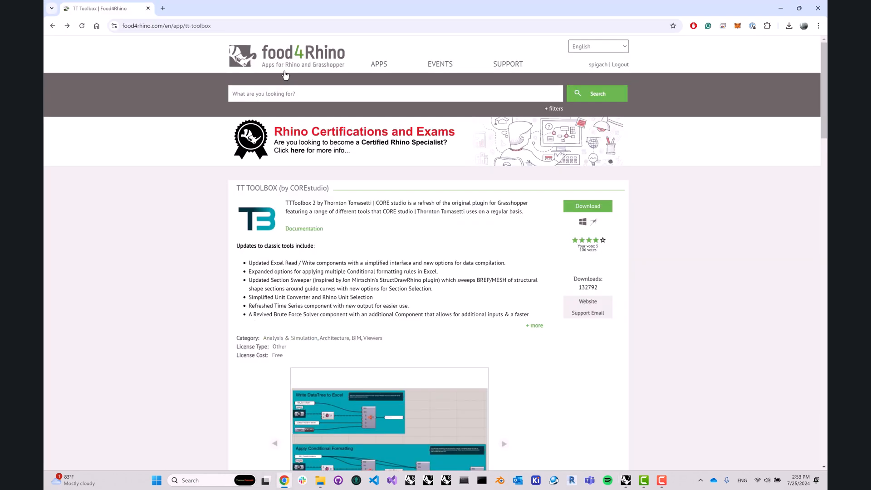
scroll("down", 3)
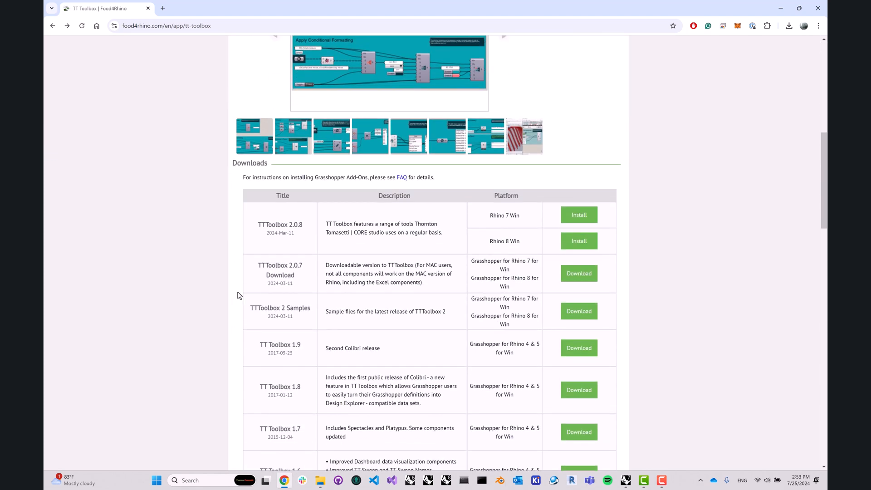
mouse_move(252, 316)
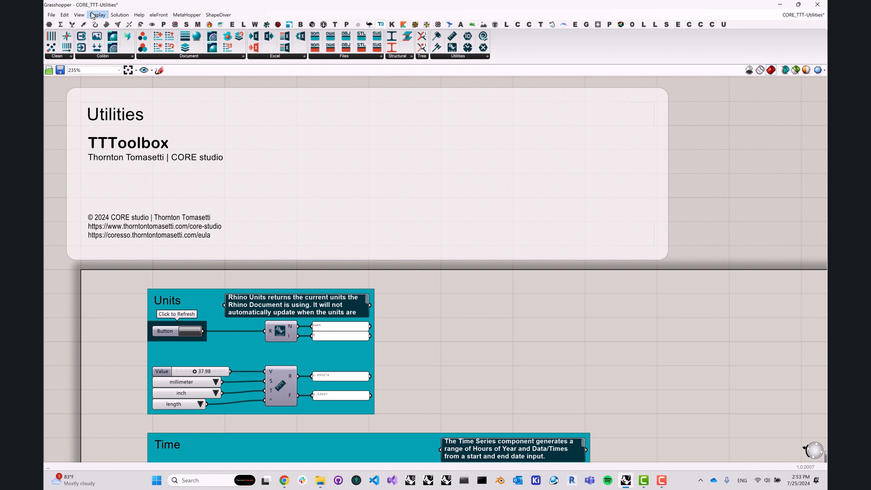
mouse_move(119, 15)
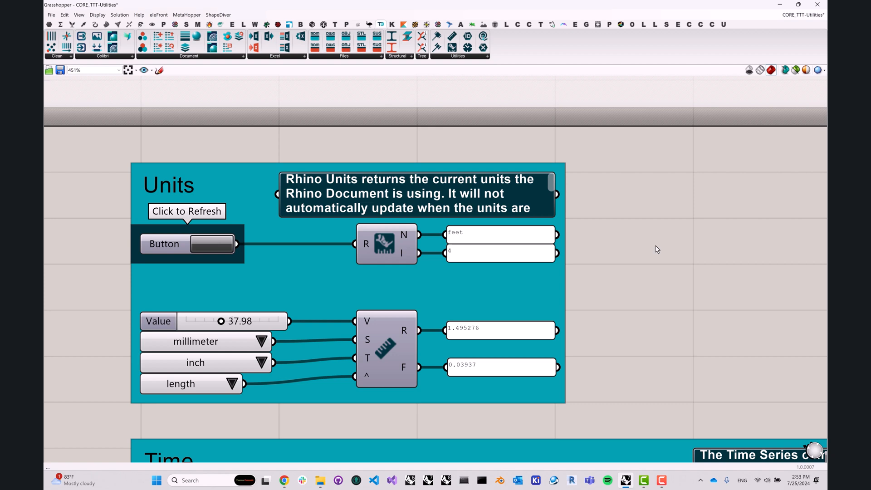
mouse_move(415, 255)
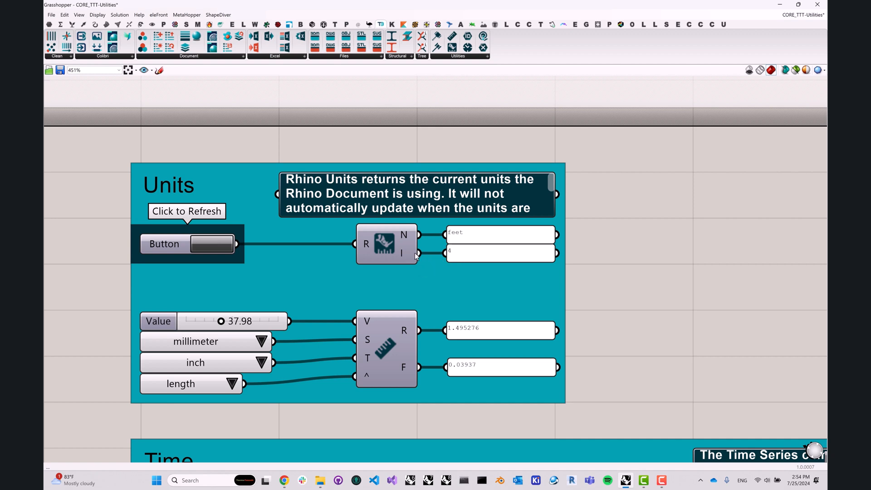
mouse_move(615, 237)
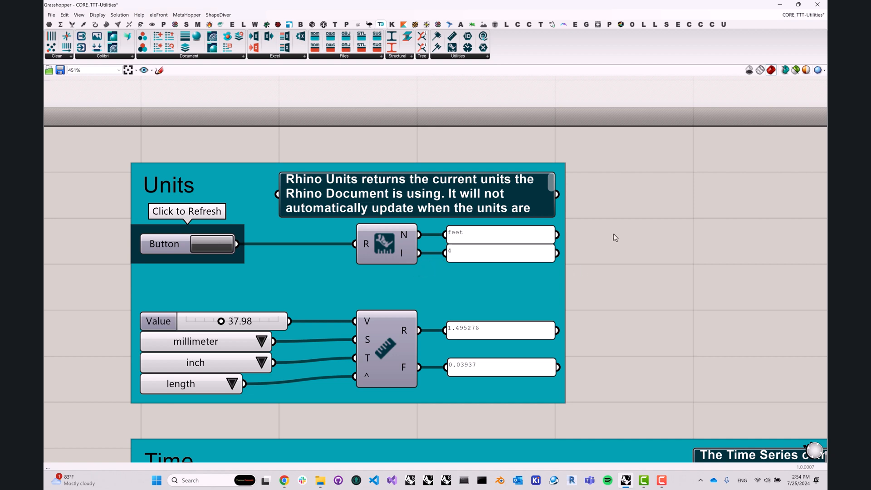
mouse_move(512, 240)
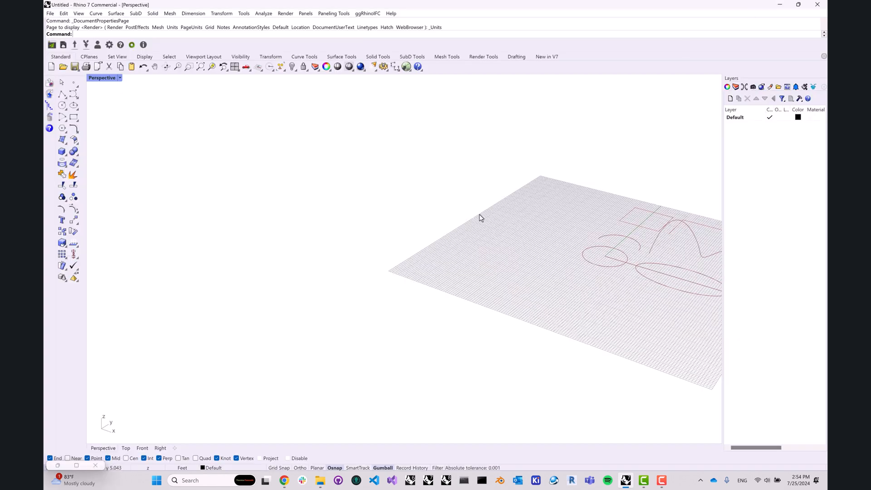
Step: Switch Rhino model units from feet to meters and answer the scaling prompt
type("U")
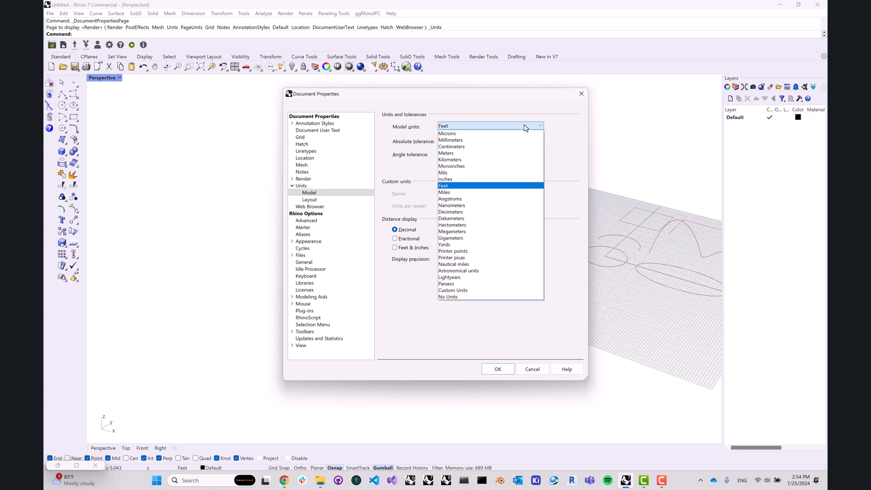
left_click(445, 153)
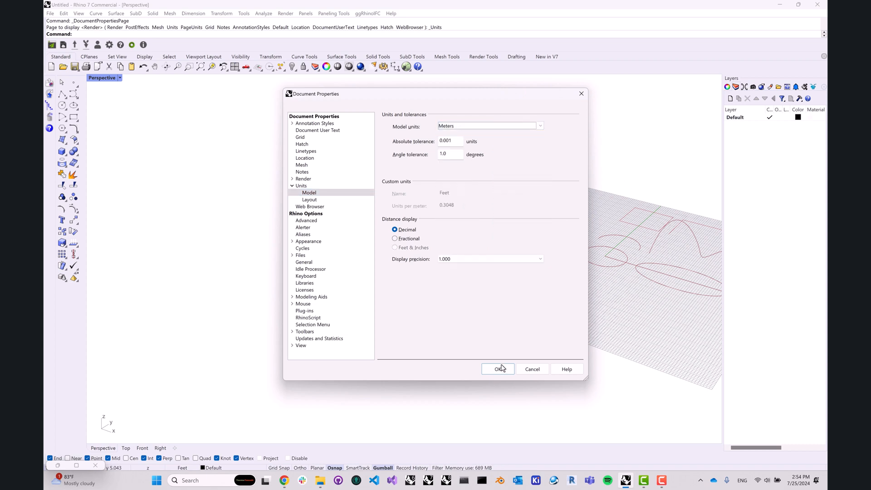
left_click(497, 369)
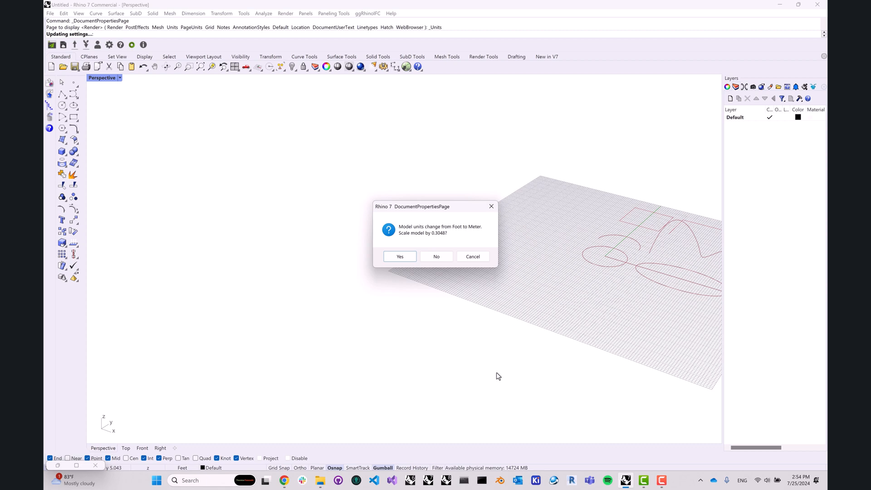
left_click(399, 256)
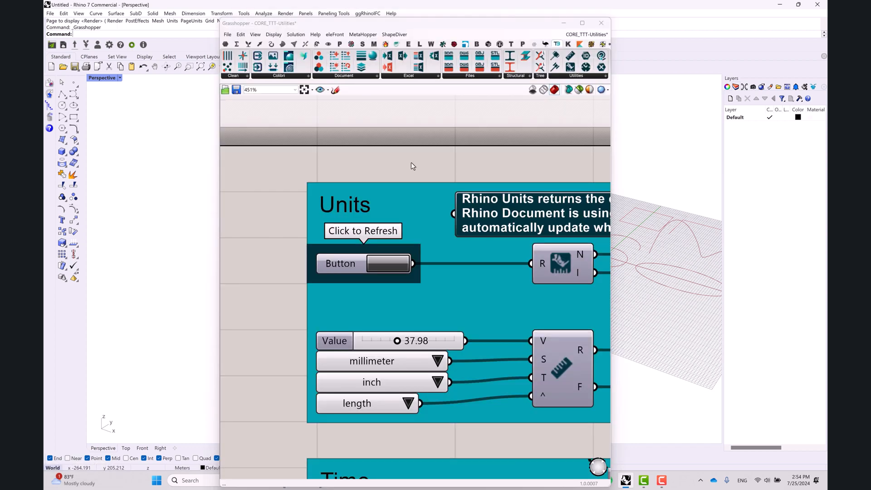
Step: Maximize Grasshopper and refresh the Rhino Units button so it reports meters
left_click(582, 23)
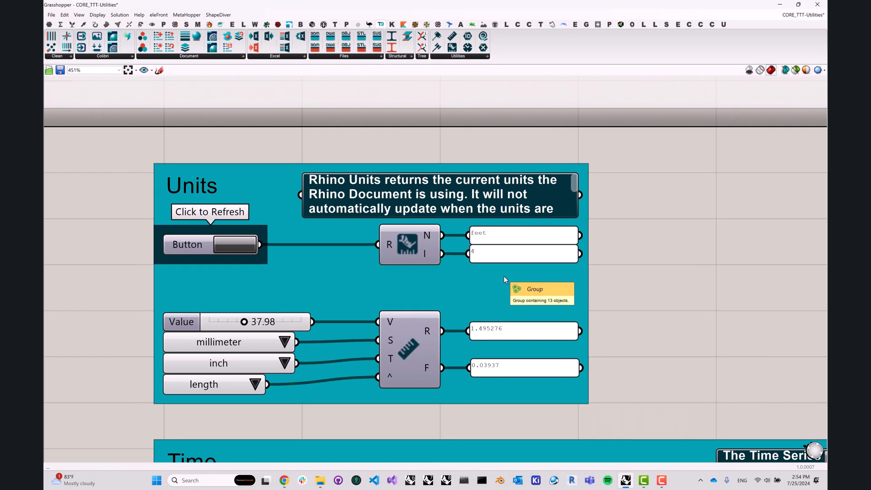
mouse_move(195, 271)
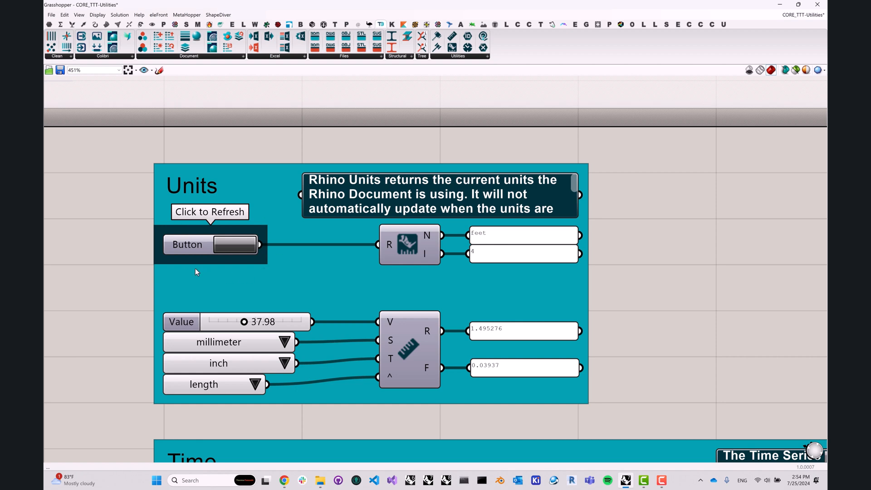
left_click(234, 245)
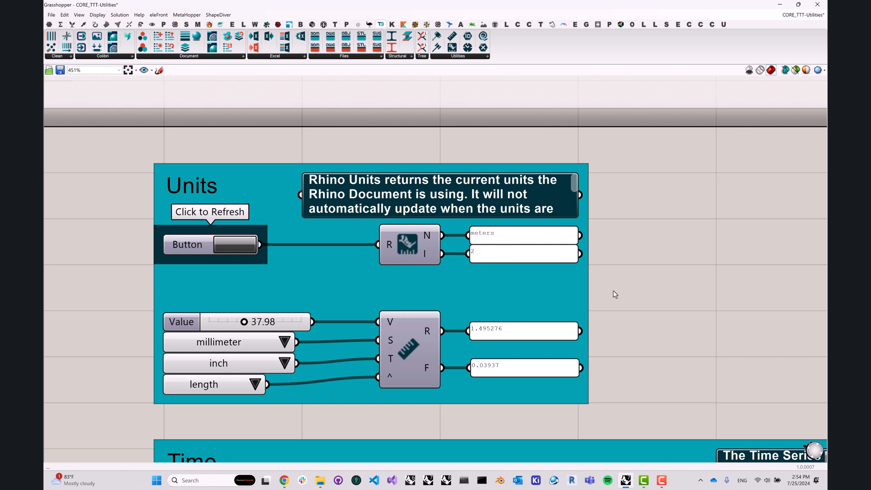
mouse_move(648, 287)
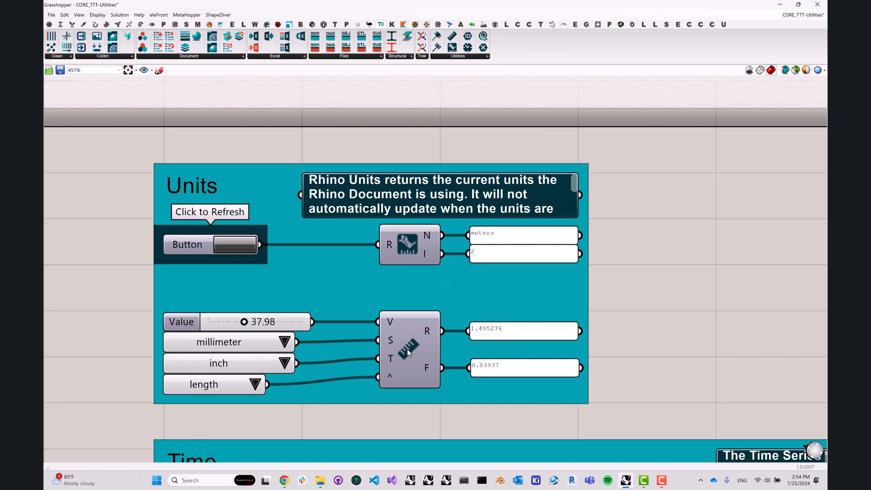
mouse_move(408, 350)
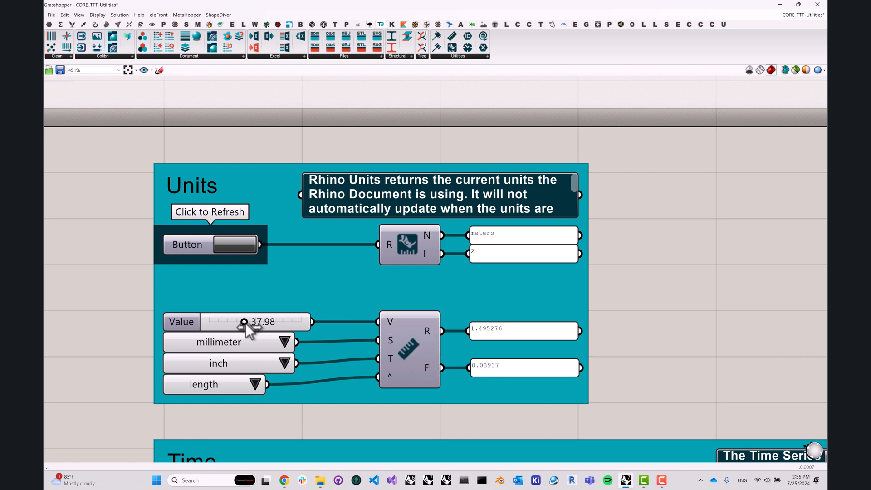
Step: Set the value to 50.40, pick area, and convert from foot to centimeter
left_click_drag(244, 321, 254, 321)
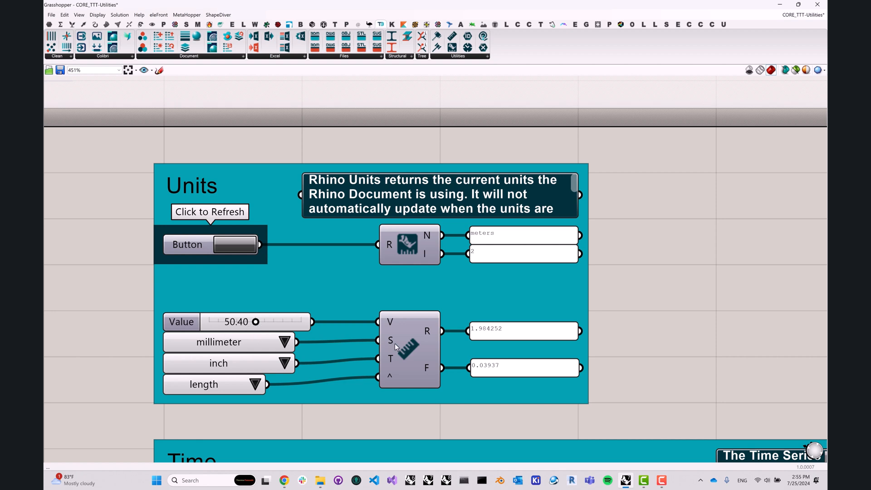
mouse_move(257, 370)
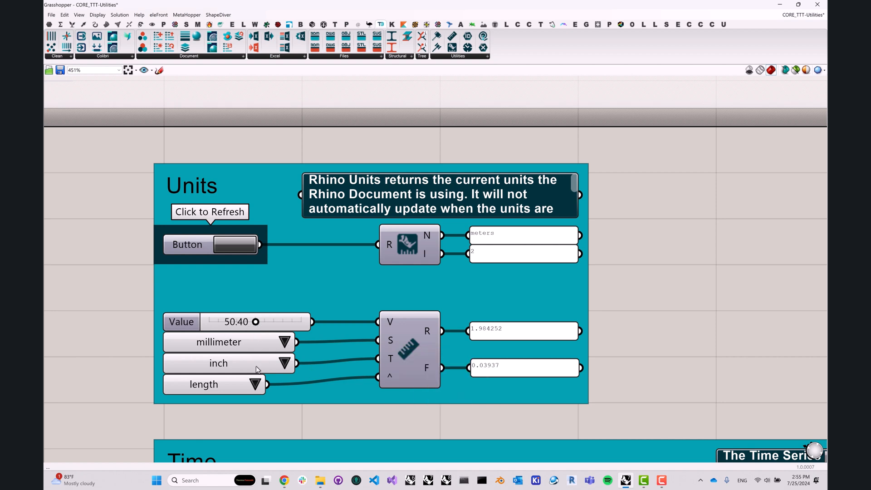
mouse_move(515, 338)
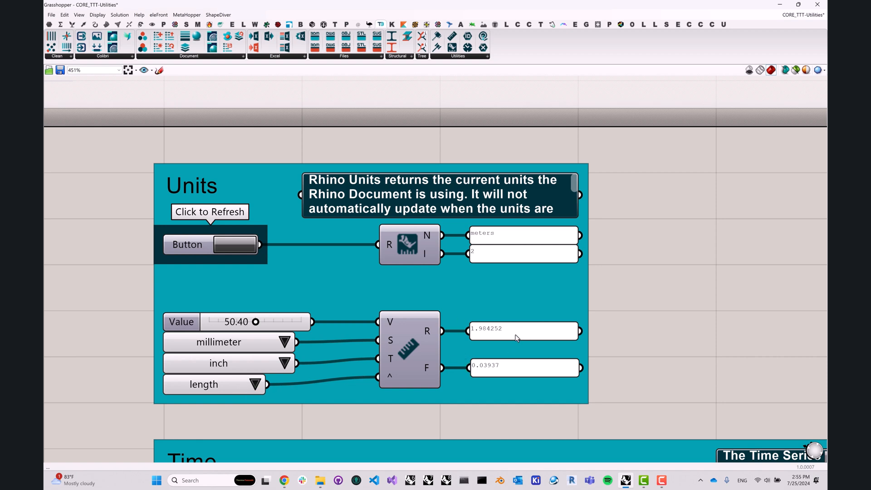
mouse_move(428, 373)
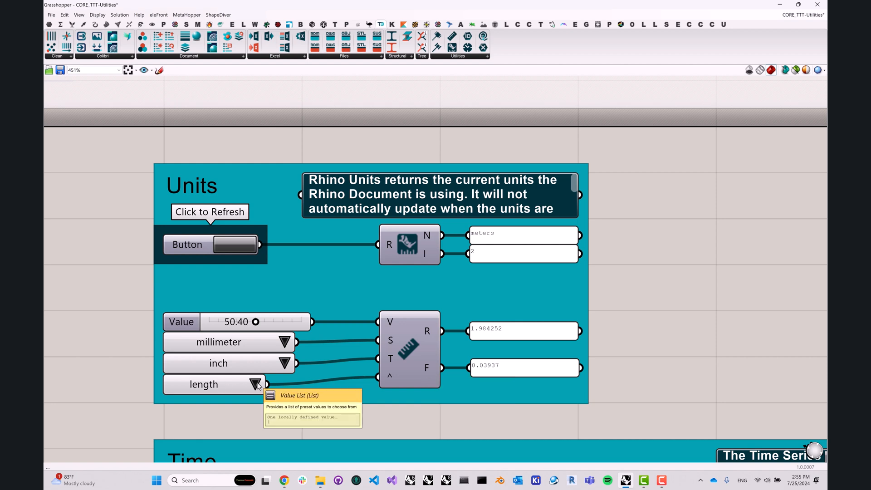
left_click(255, 384)
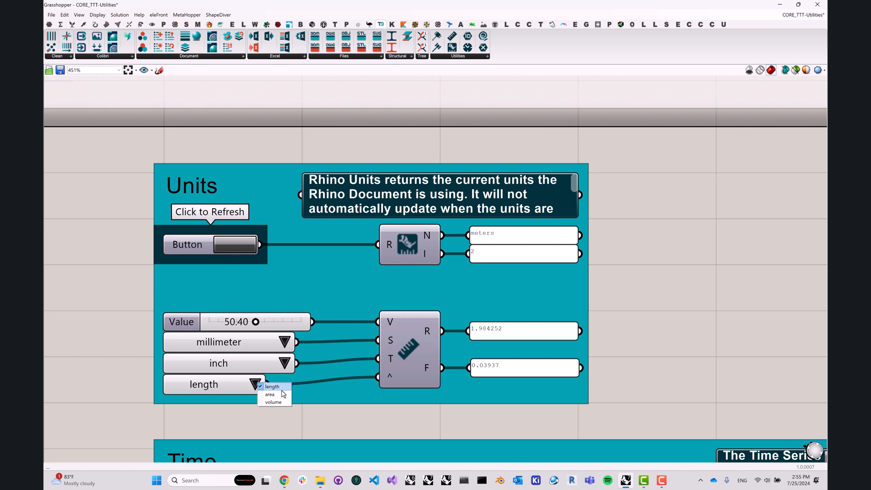
mouse_move(280, 395)
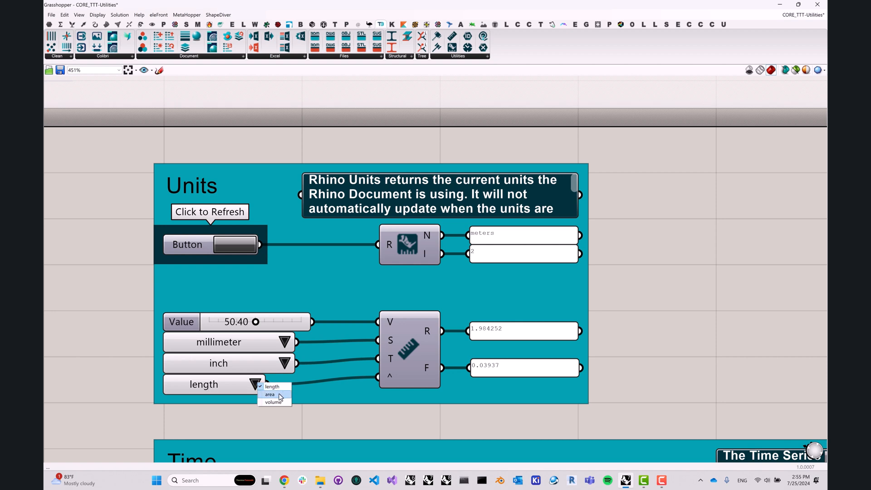
left_click(272, 403)
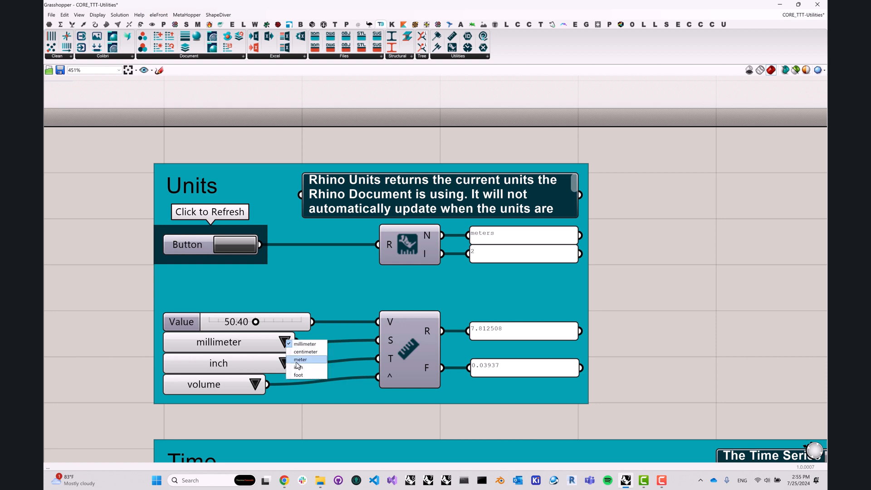
left_click(299, 375)
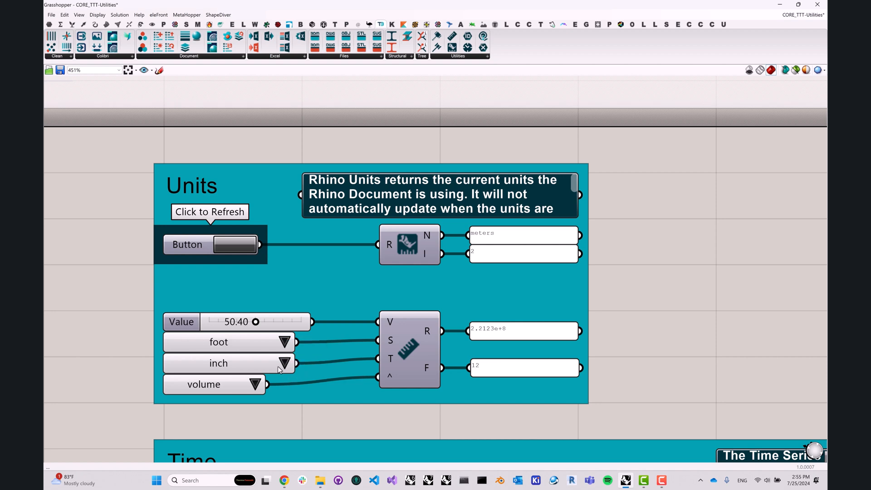
mouse_move(277, 369)
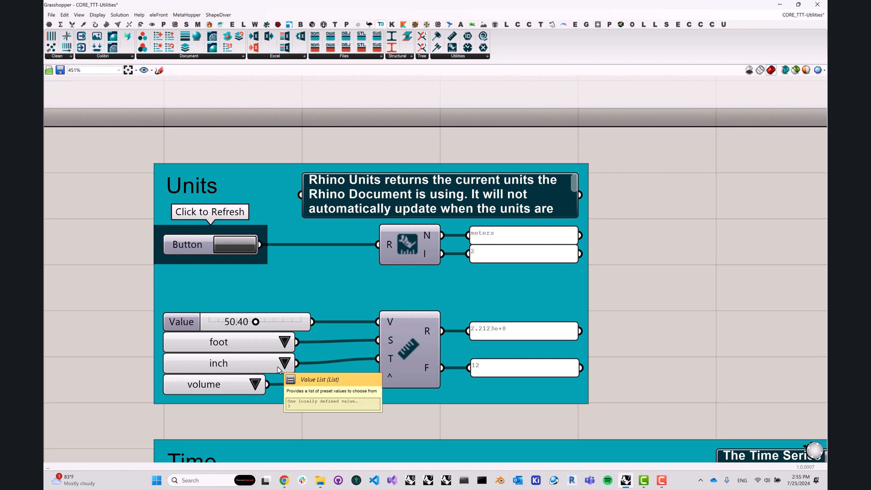
left_click(284, 363)
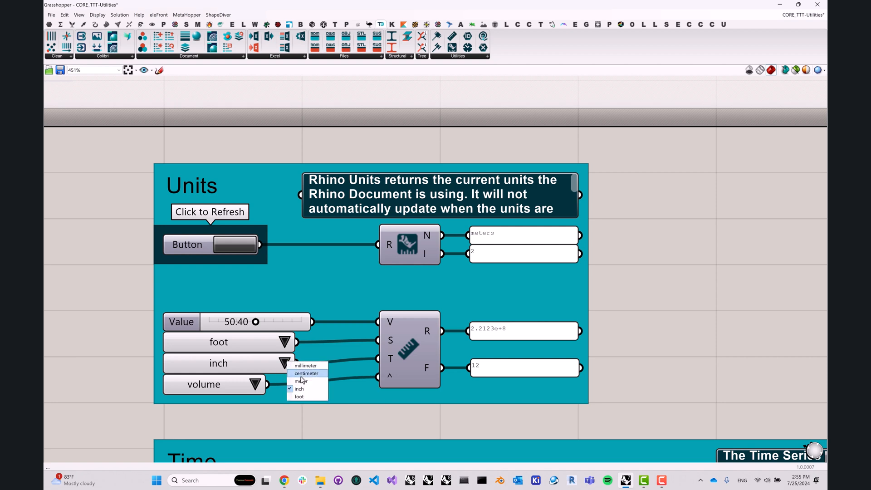
left_click(305, 373)
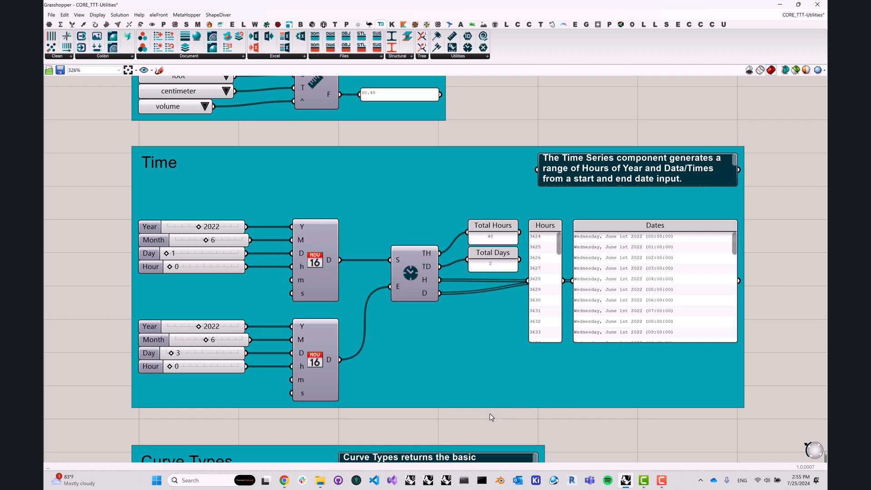
mouse_move(326, 319)
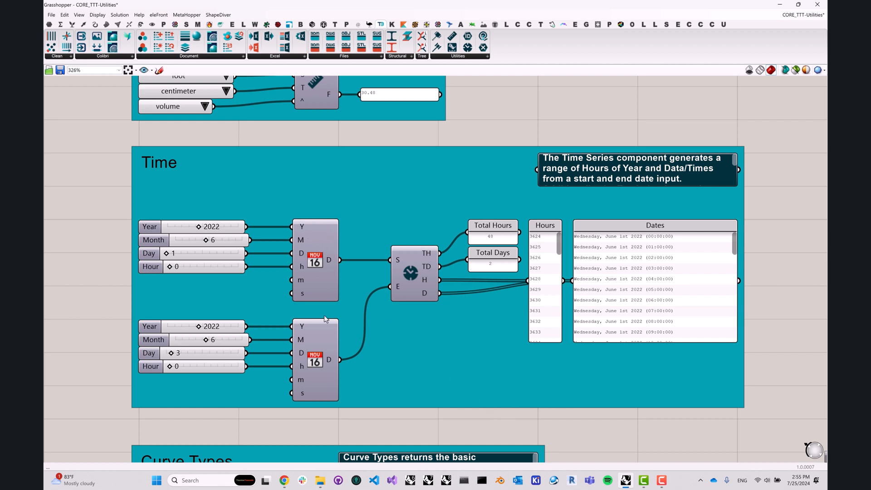
mouse_move(396, 345)
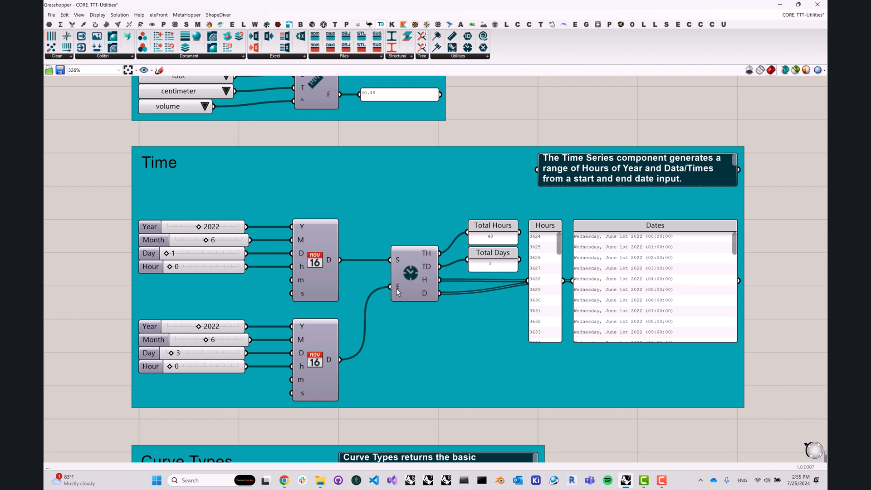
mouse_move(400, 320)
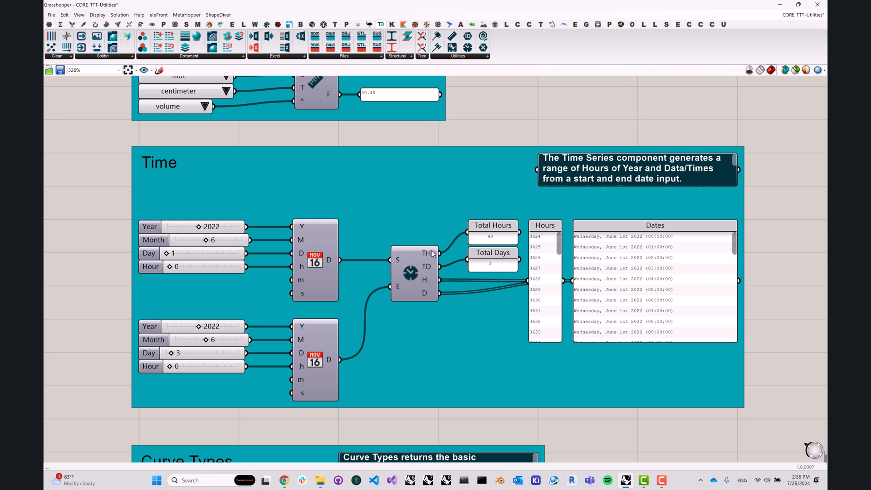
mouse_move(431, 274)
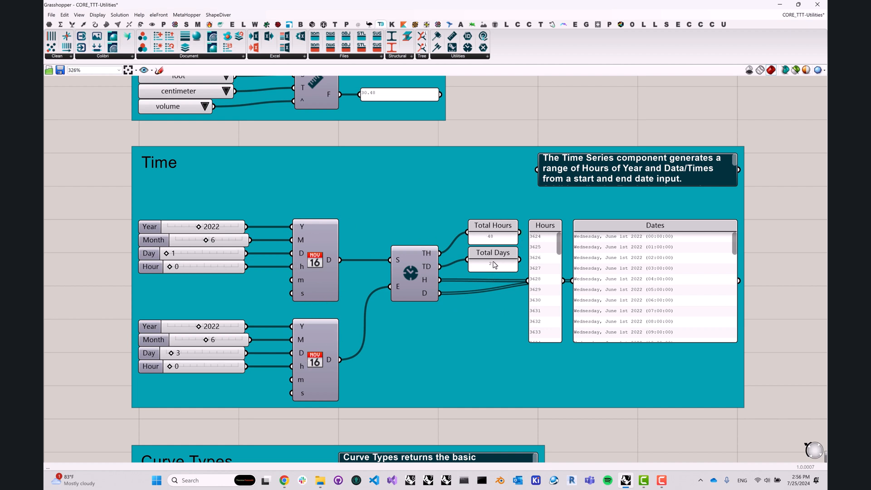
mouse_move(421, 285)
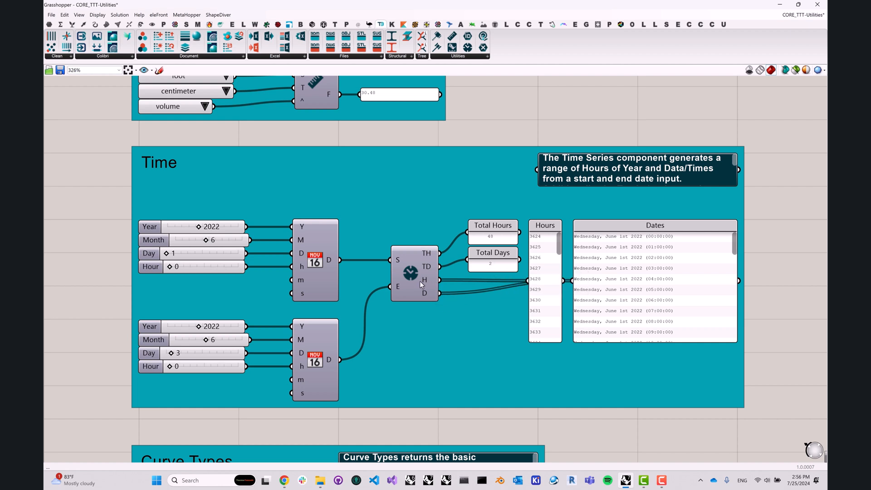
mouse_move(424, 280)
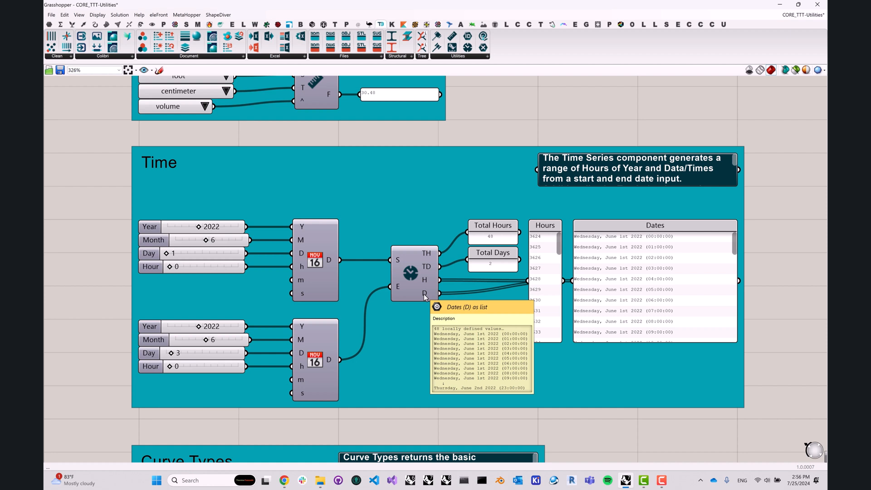
mouse_move(631, 282)
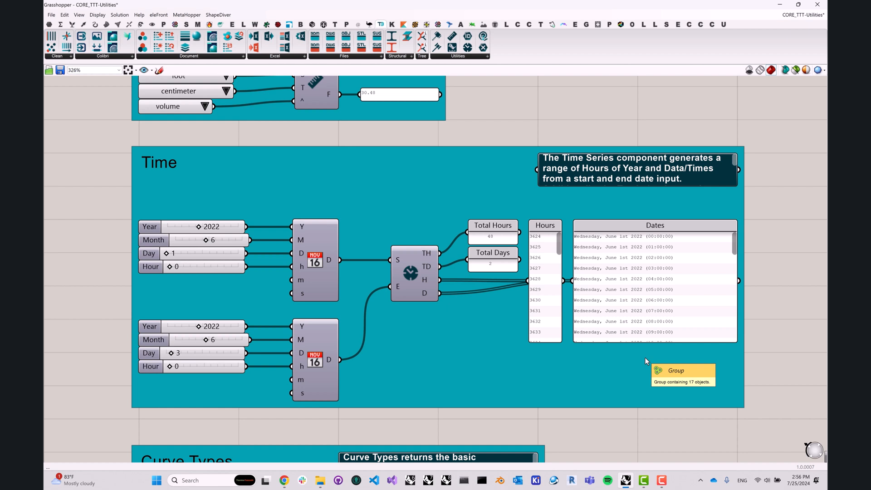
mouse_move(609, 378)
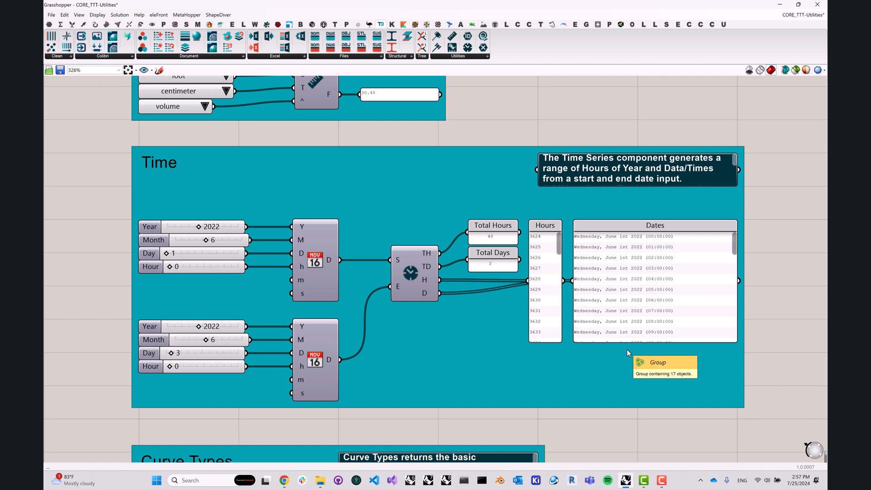
scroll("down", 3)
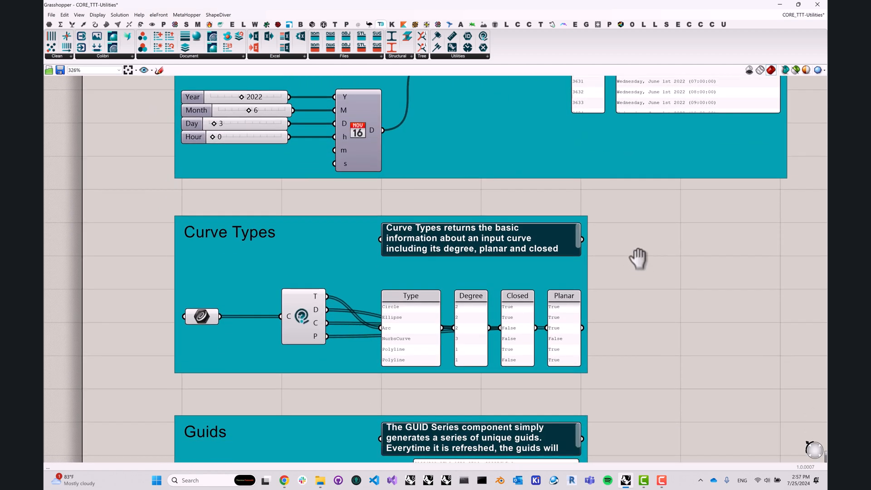
scroll("down", 3)
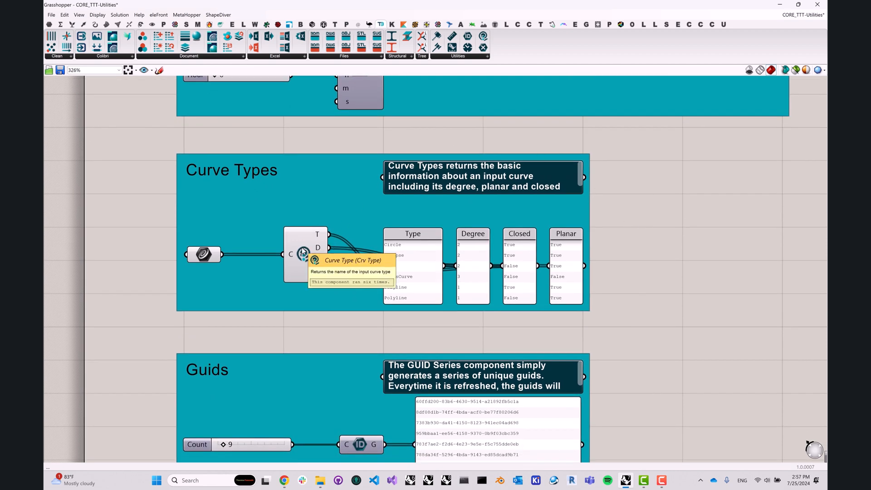
mouse_move(463, 60)
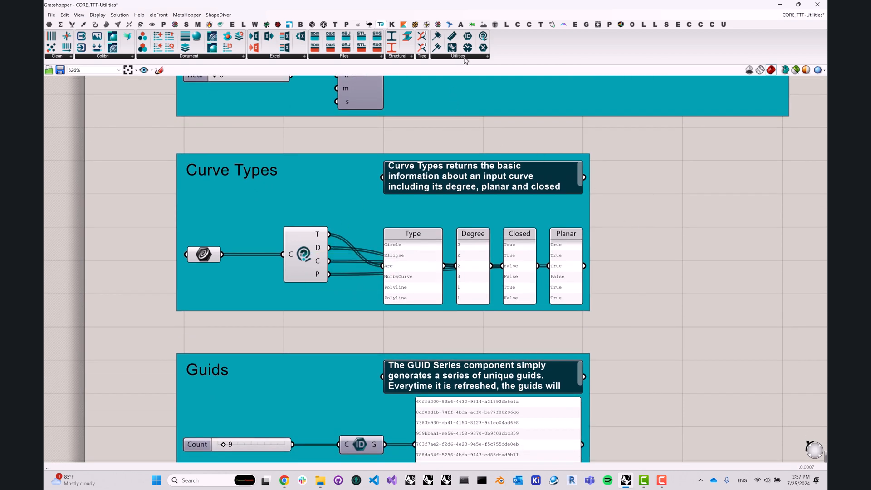
left_click(483, 55)
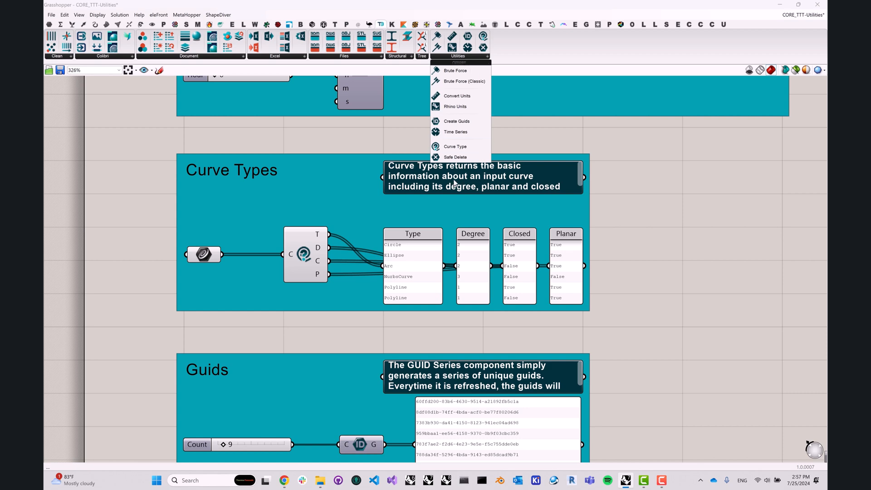
mouse_move(510, 133)
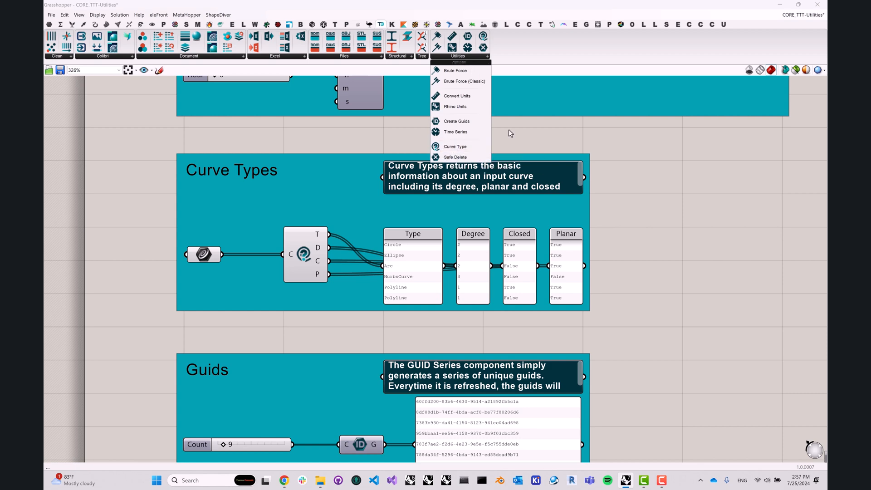
left_click(390, 326)
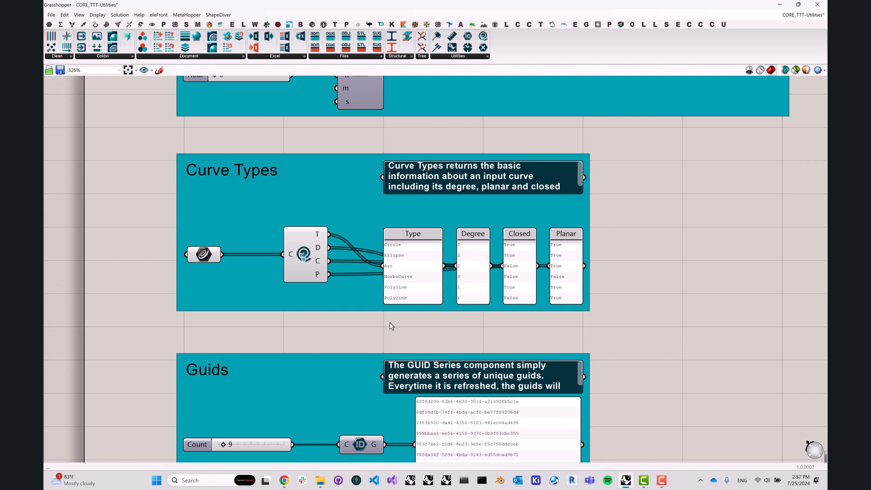
mouse_move(305, 260)
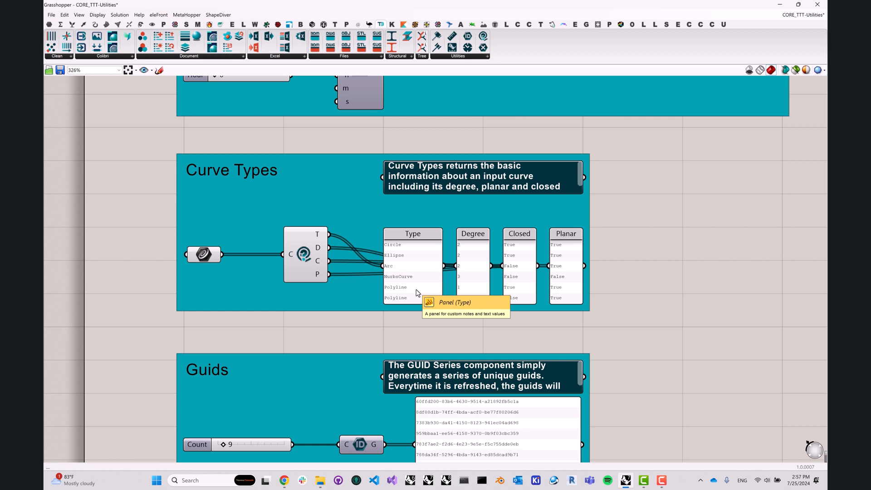
mouse_move(489, 217)
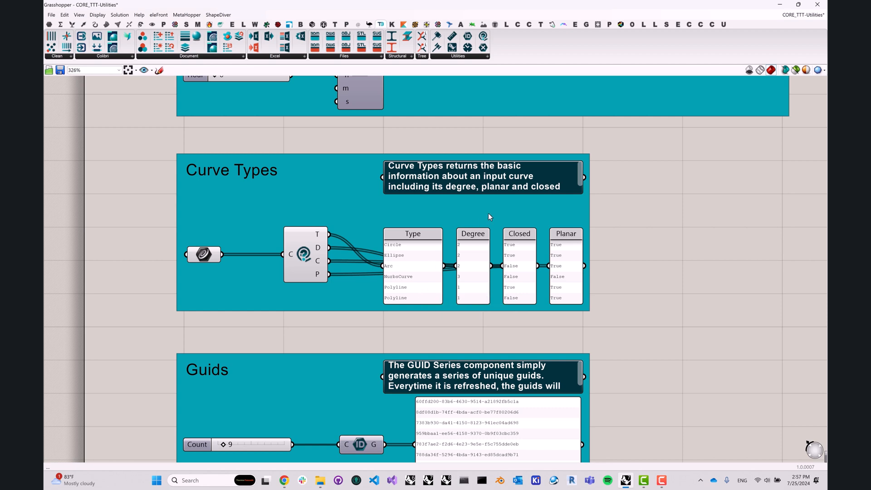
mouse_move(473, 240)
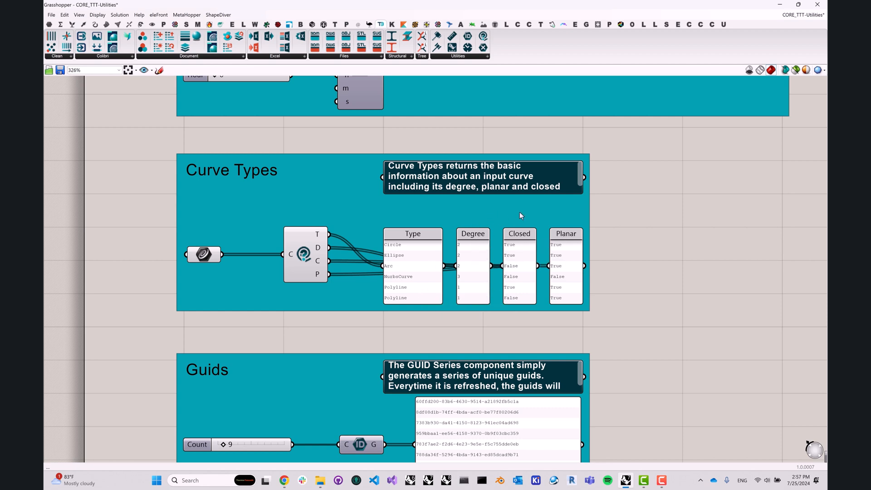
mouse_move(522, 287)
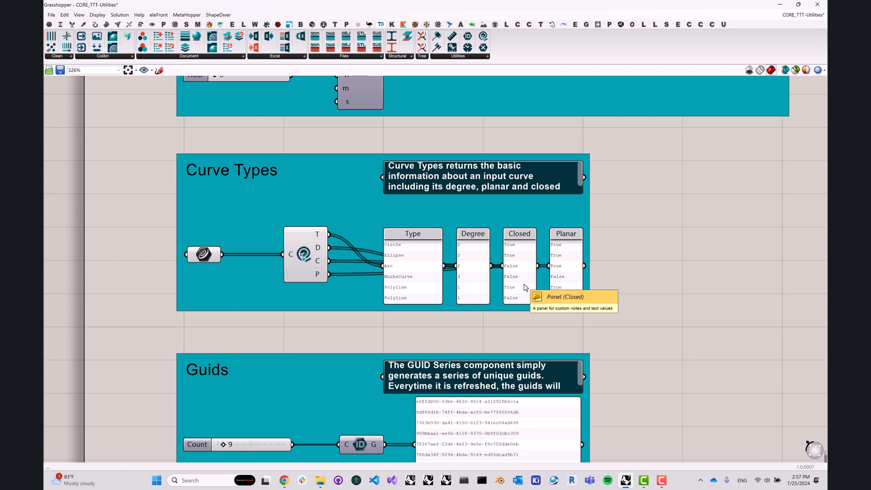
mouse_move(572, 245)
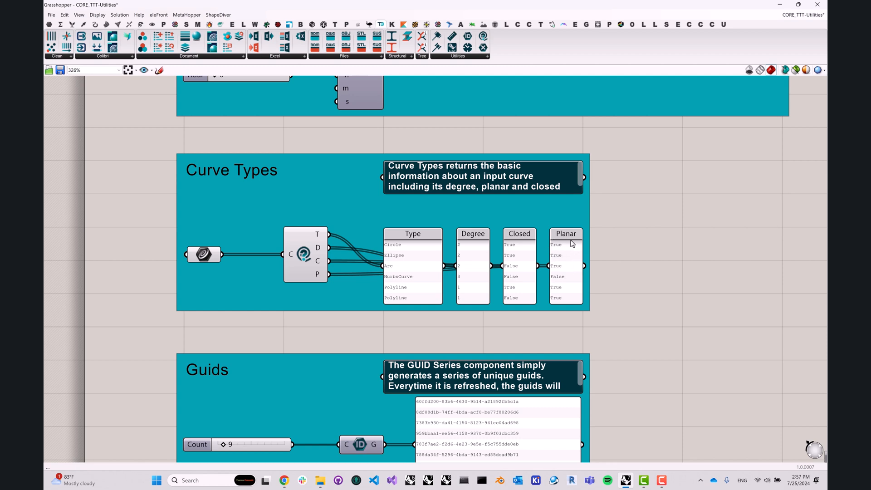
mouse_move(567, 248)
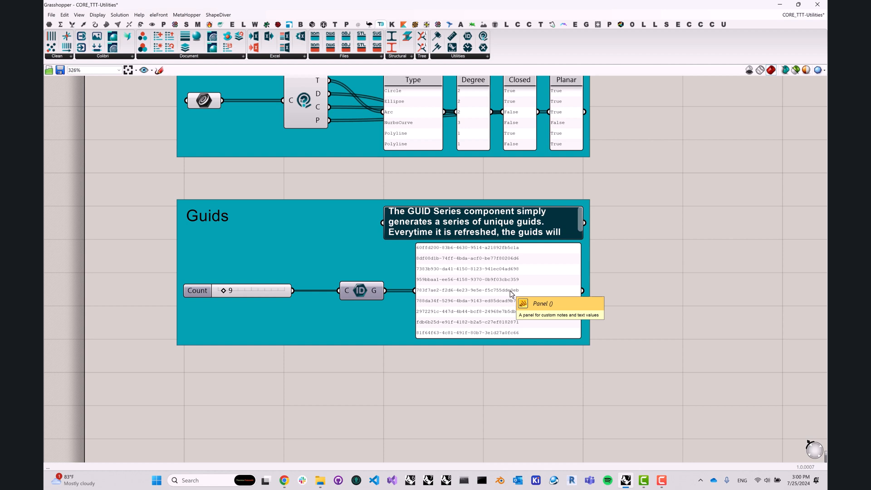
mouse_move(272, 317)
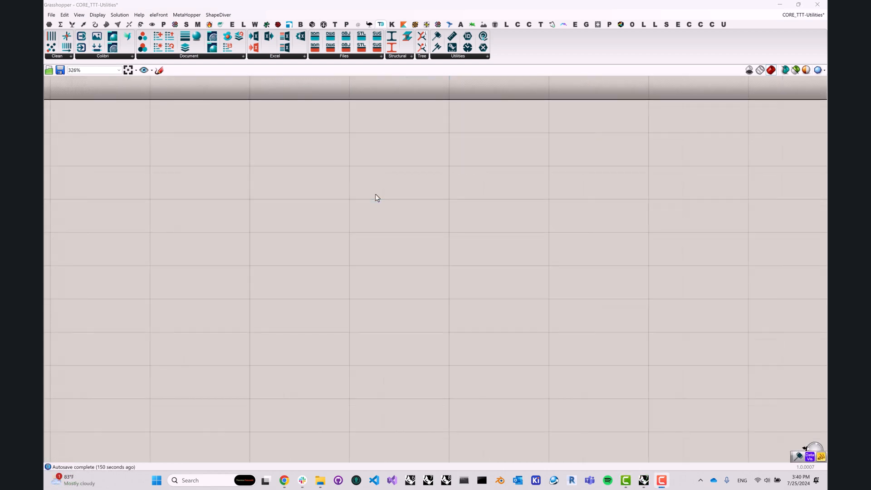
mouse_move(479, 62)
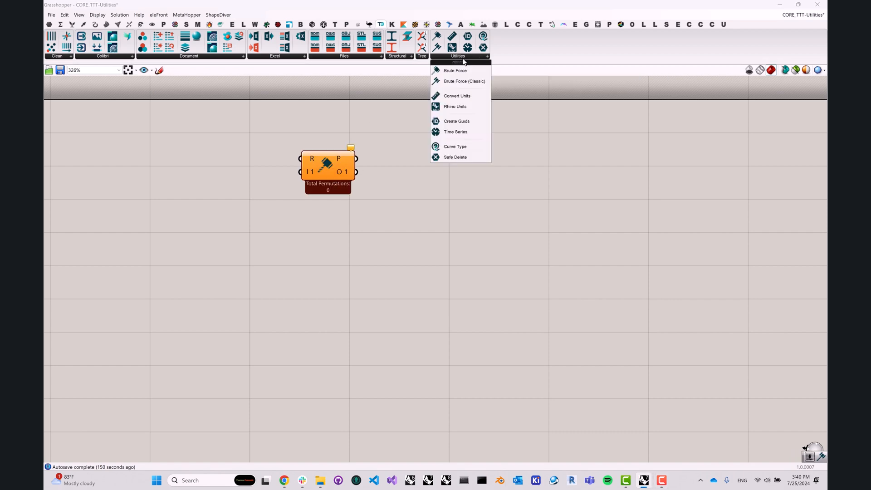
Step: Add the new Brute Force component and line it up under Brute Force (Classic)
left_click(465, 82)
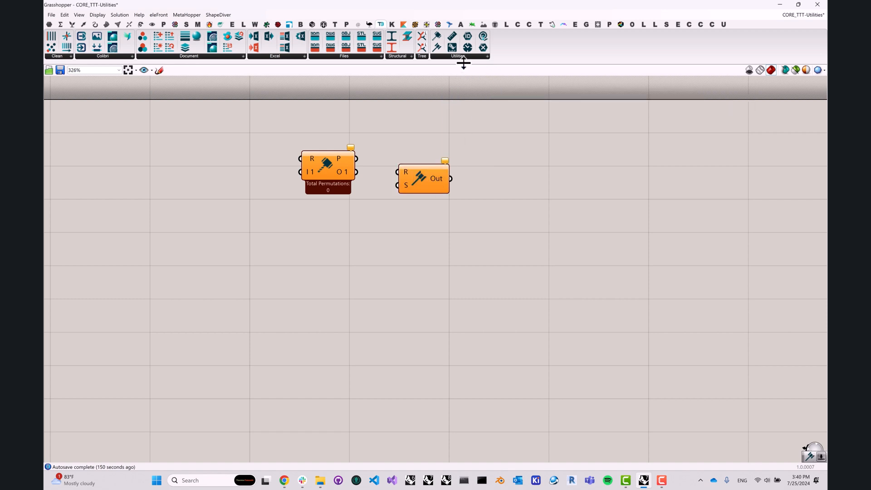
left_click(462, 59)
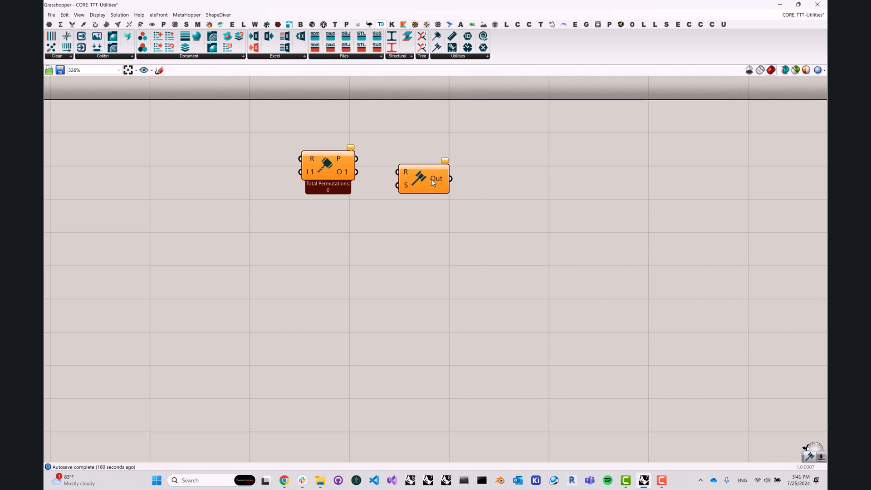
left_click_drag(423, 177, 339, 245)
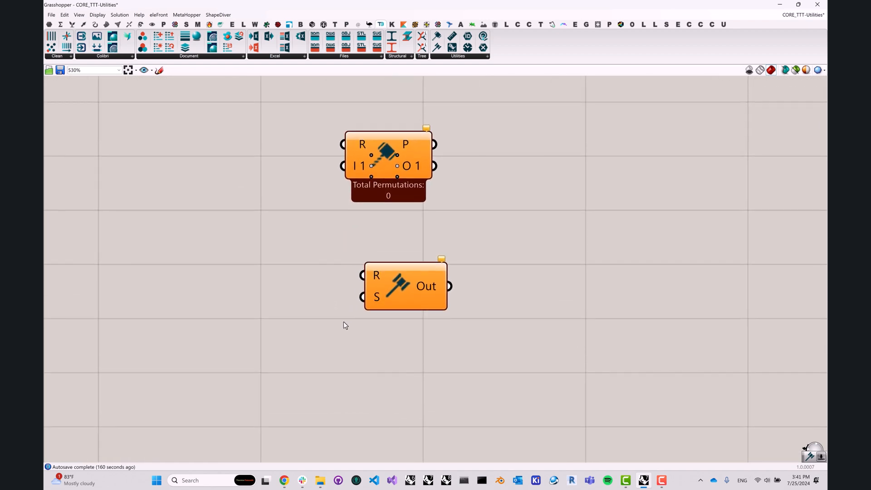
left_click_drag(405, 286, 386, 287)
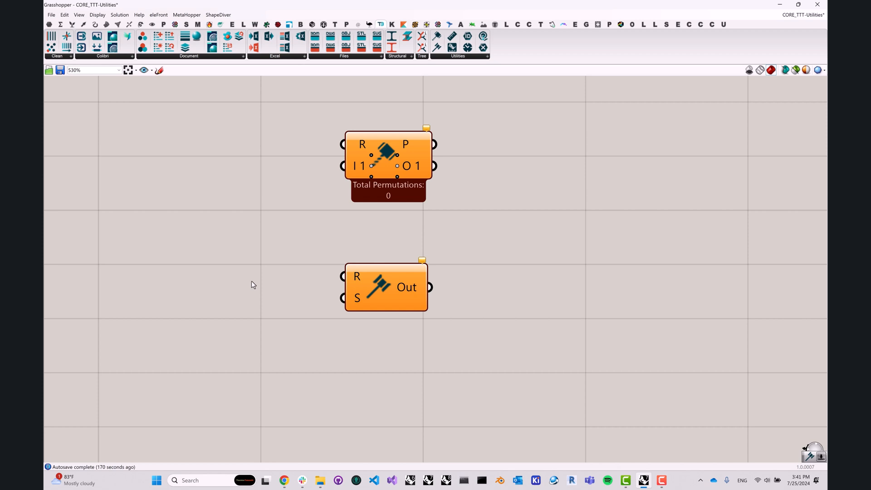
mouse_move(377, 289)
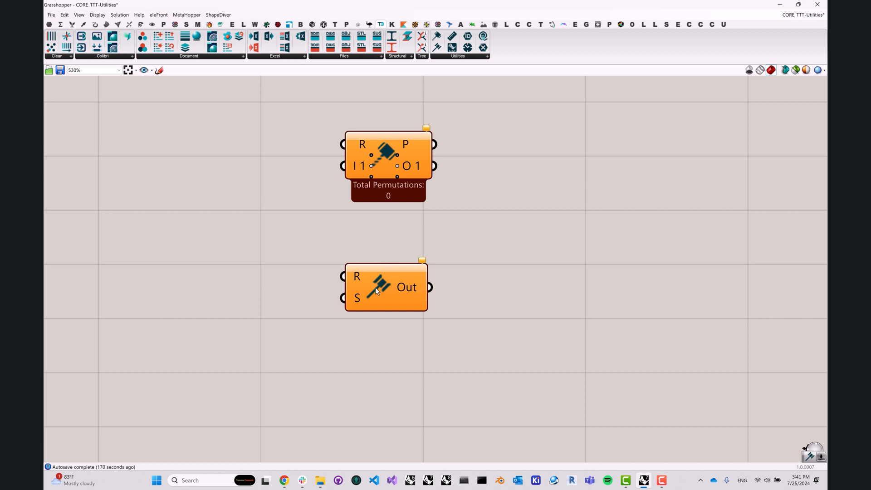
mouse_move(381, 287)
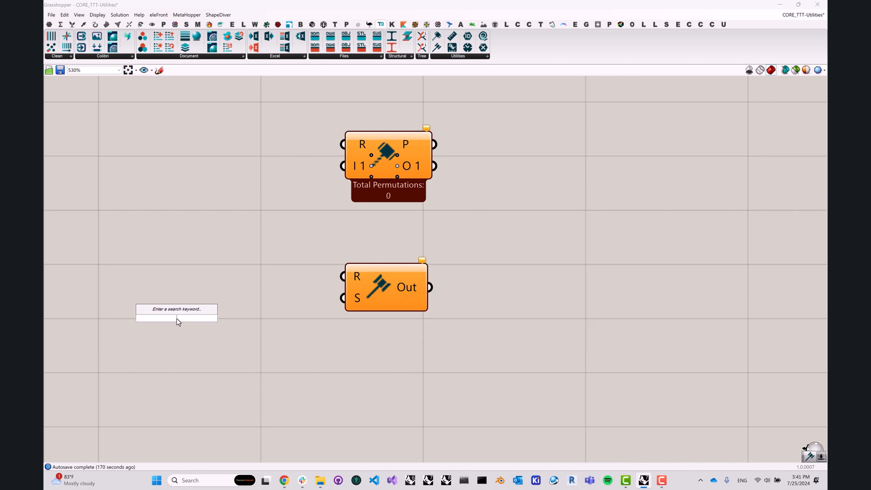
Step: Add three Number Sliders wired into the new Brute Force's S input
type("Number Slider")
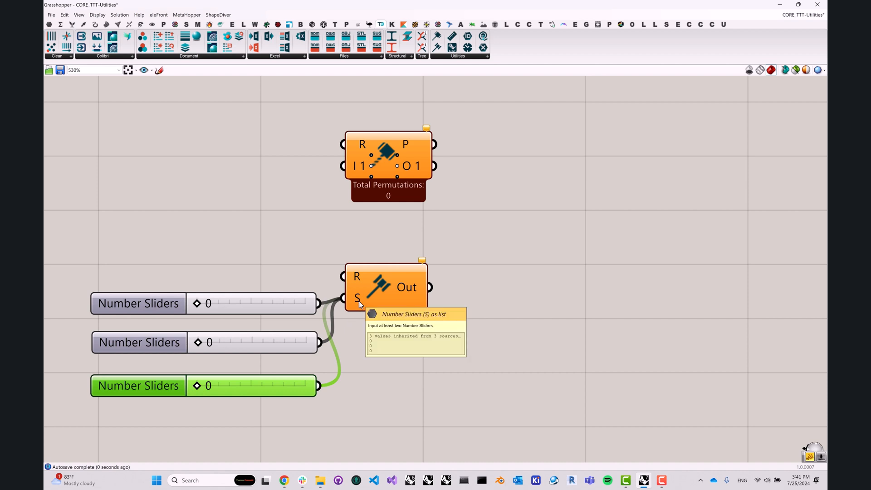
left_click(408, 293)
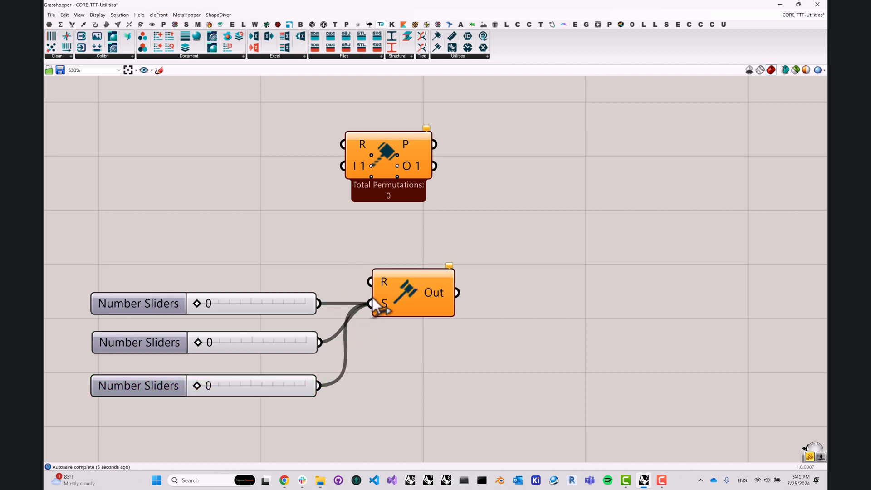
mouse_move(339, 324)
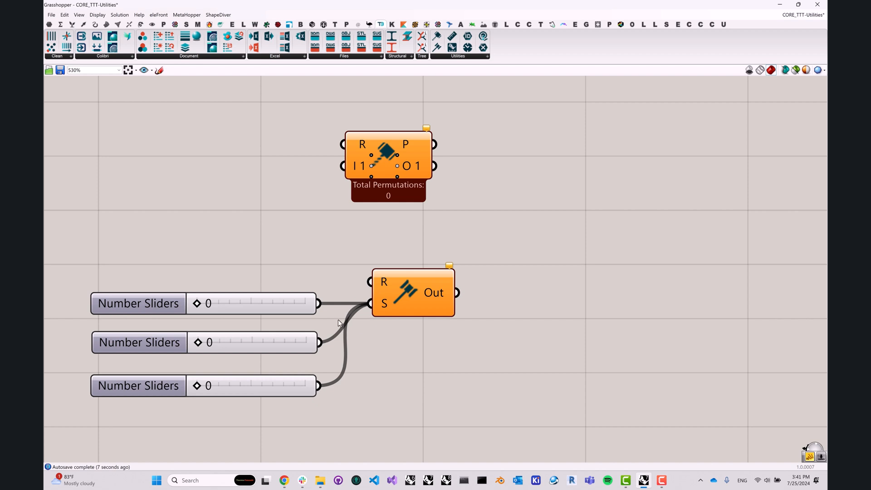
mouse_move(346, 326)
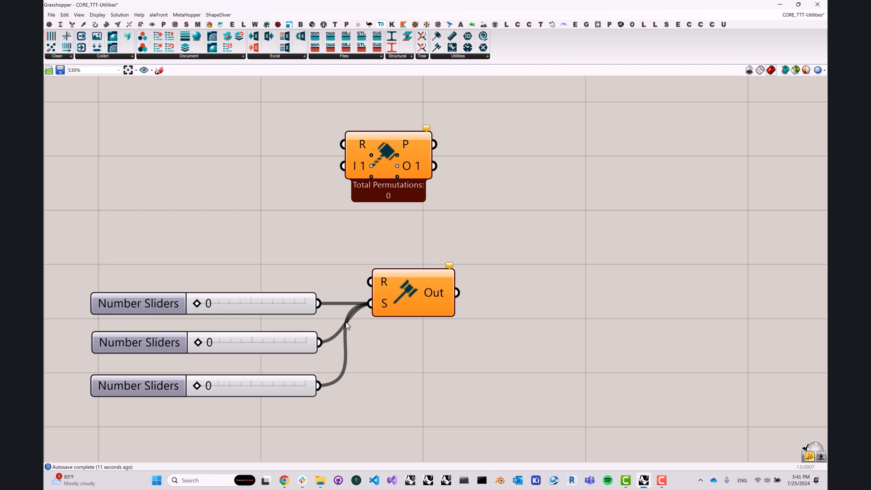
mouse_move(398, 306)
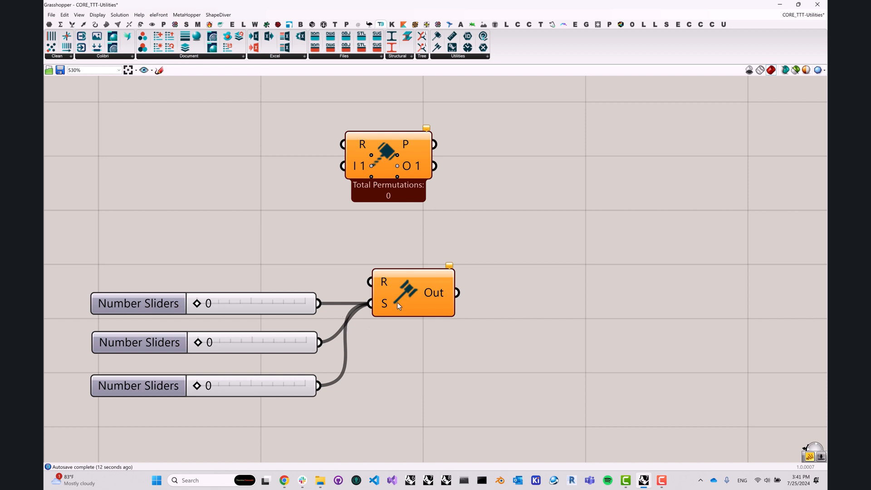
left_click(138, 303)
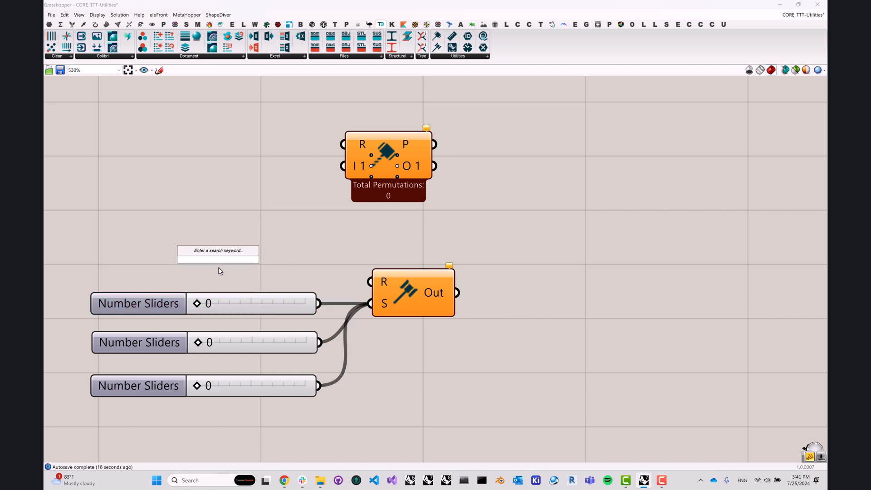
Step: Add a False Boolean Toggle on R and a panel reporting 1,331 permutations
type("bool")
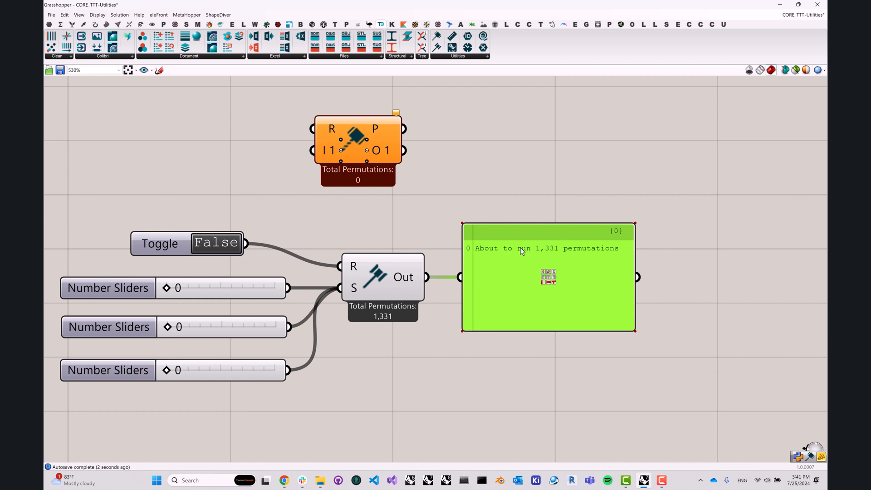
mouse_move(442, 291)
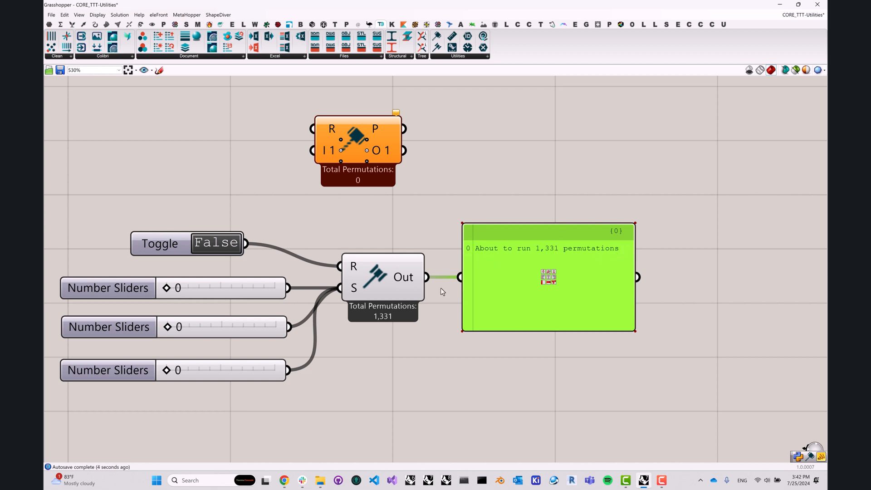
mouse_move(390, 351)
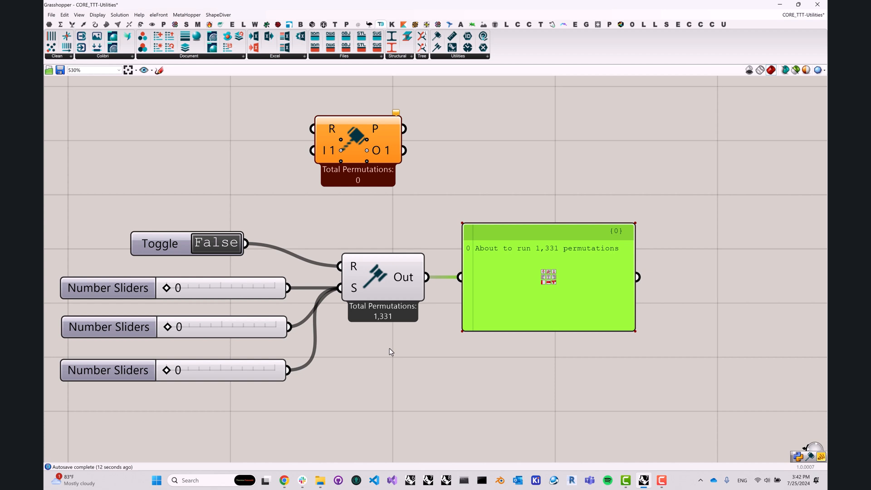
mouse_move(234, 292)
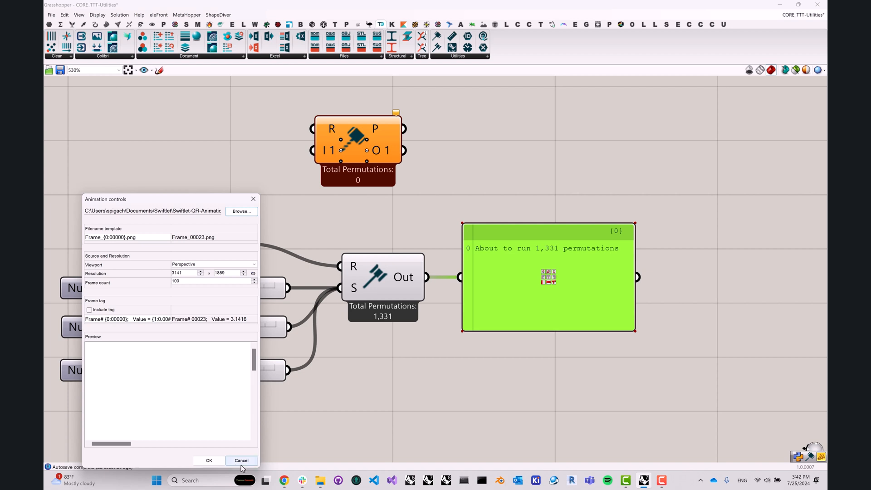
left_click(241, 460)
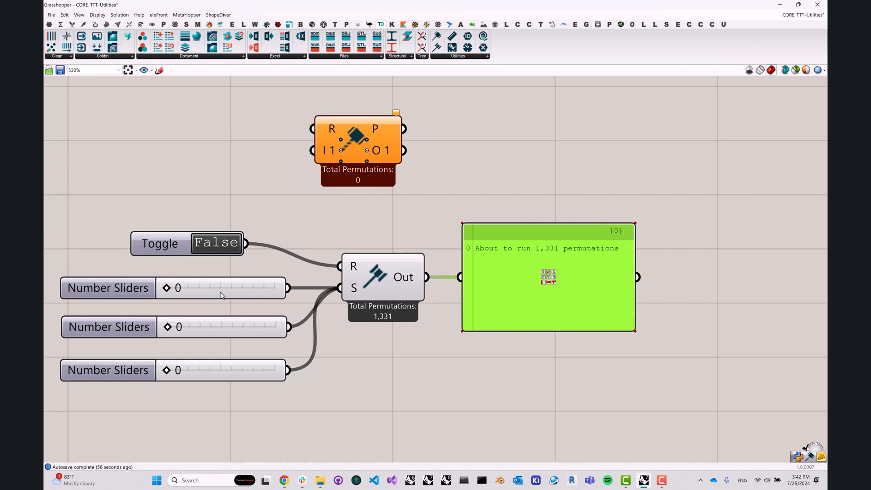
mouse_move(316, 231)
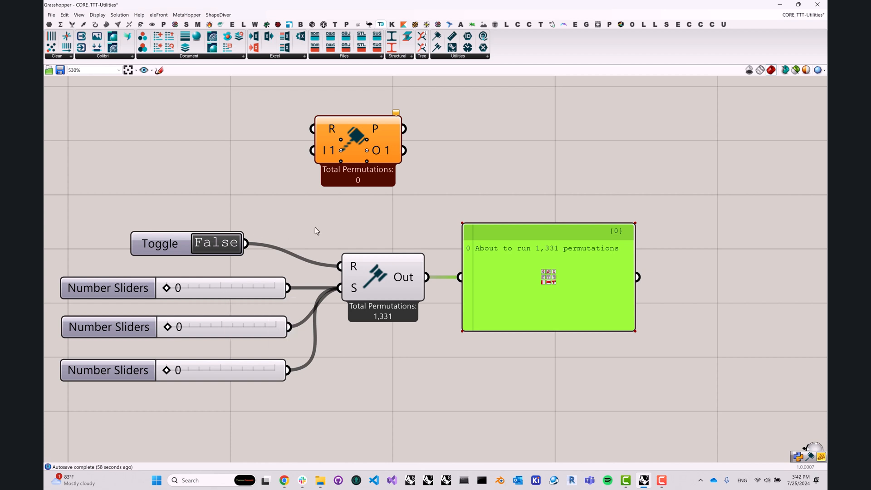
mouse_move(213, 247)
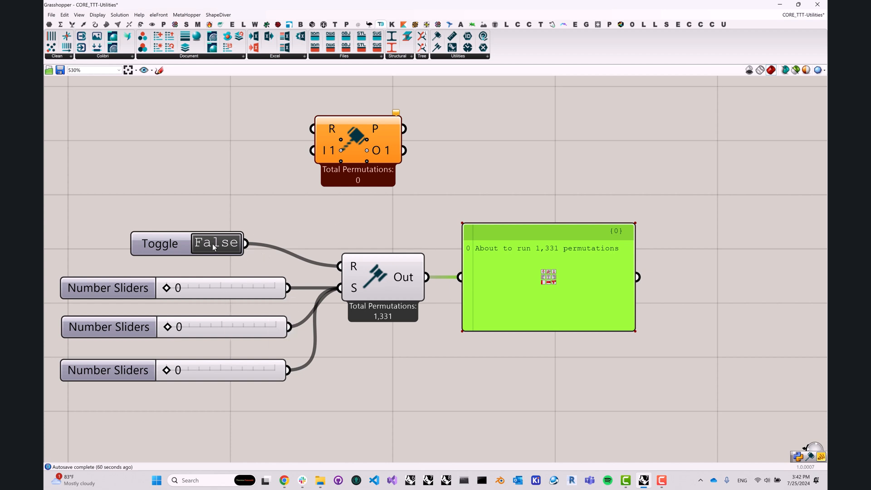
Step: Set the toggle to True and let Brute Force cycle all 1,331 slider permutations
left_click(215, 243)
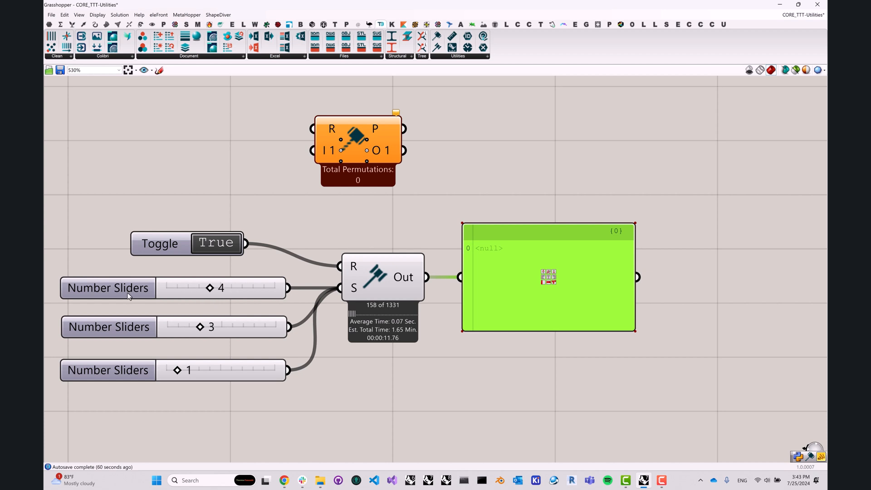
left_click_drag(210, 287, 264, 288)
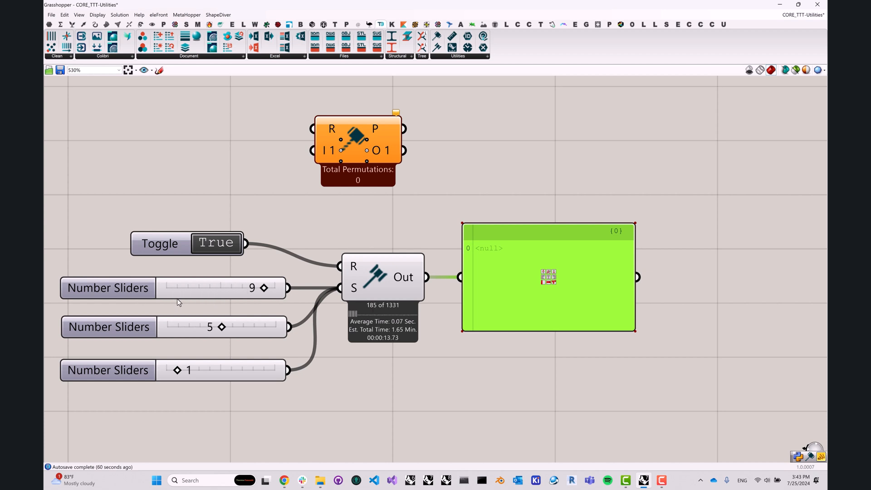
left_click_drag(264, 287, 187, 288)
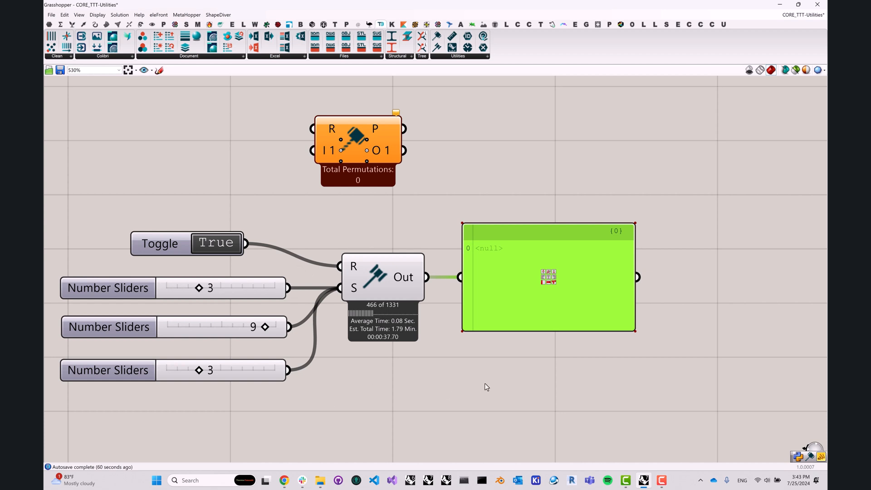
left_click_drag(198, 287, 242, 288)
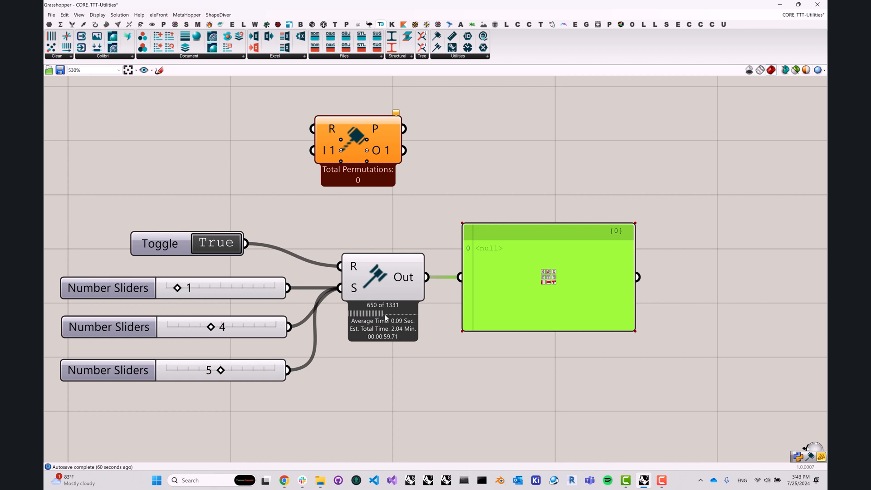
left_click_drag(176, 288, 240, 287)
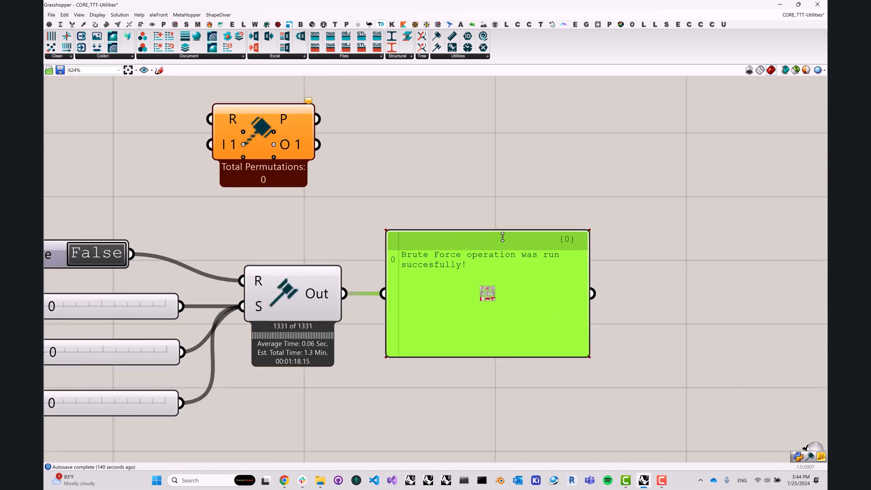
scroll("down", 3)
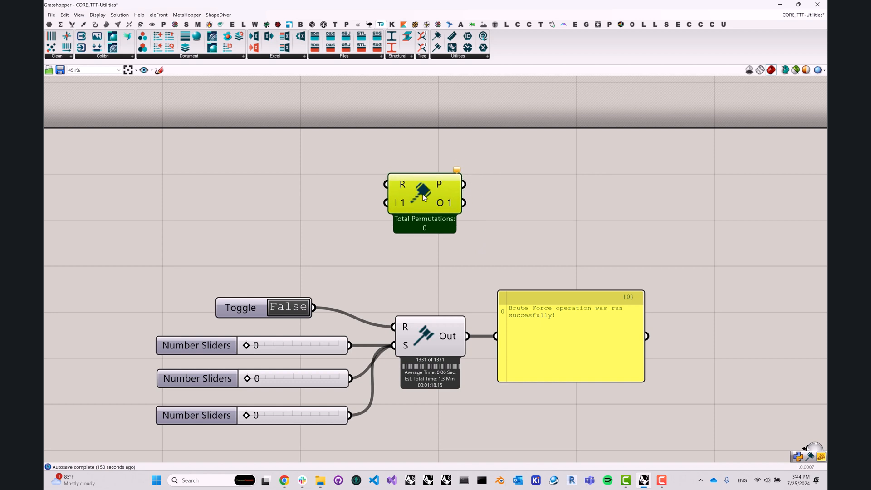
mouse_move(432, 333)
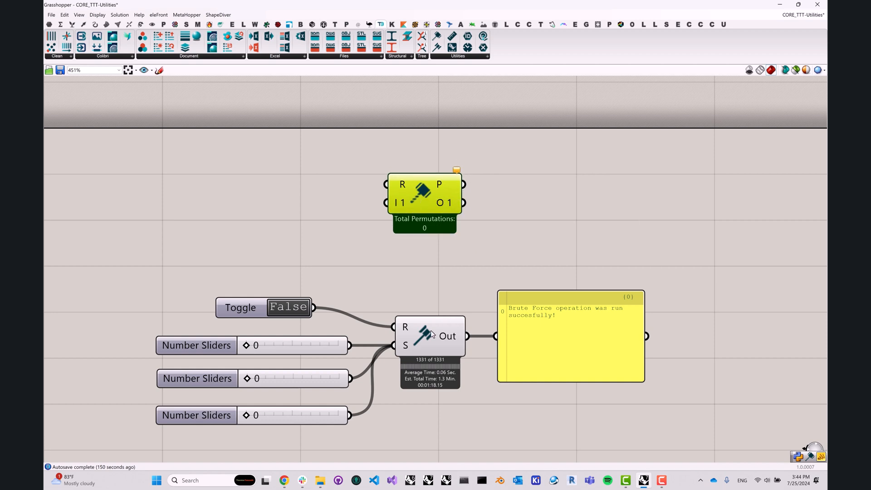
mouse_move(431, 333)
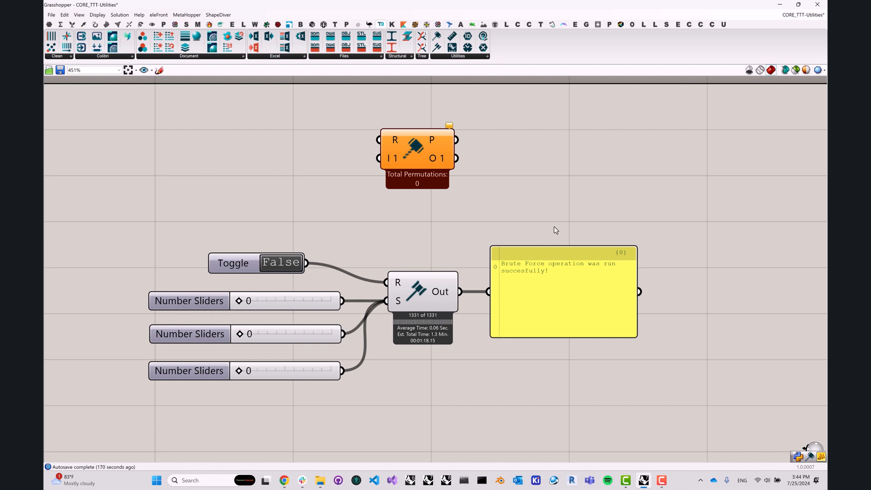
mouse_move(547, 260)
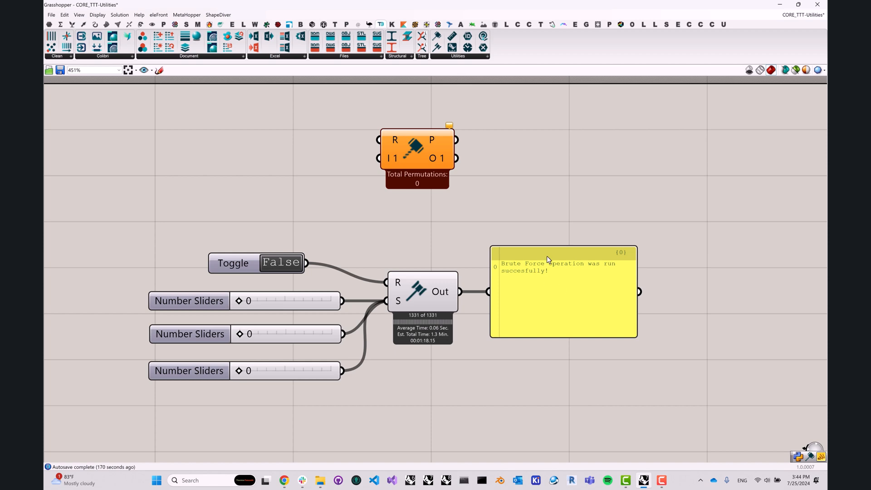
Step: Wire a Number Slider into Input 1 for 11 permutations and add an empty panel
scroll("down", 3)
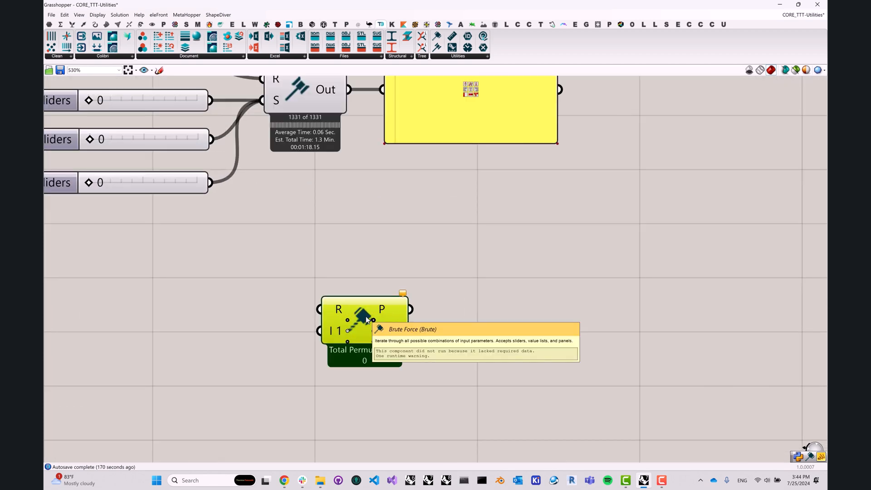
mouse_move(397, 272)
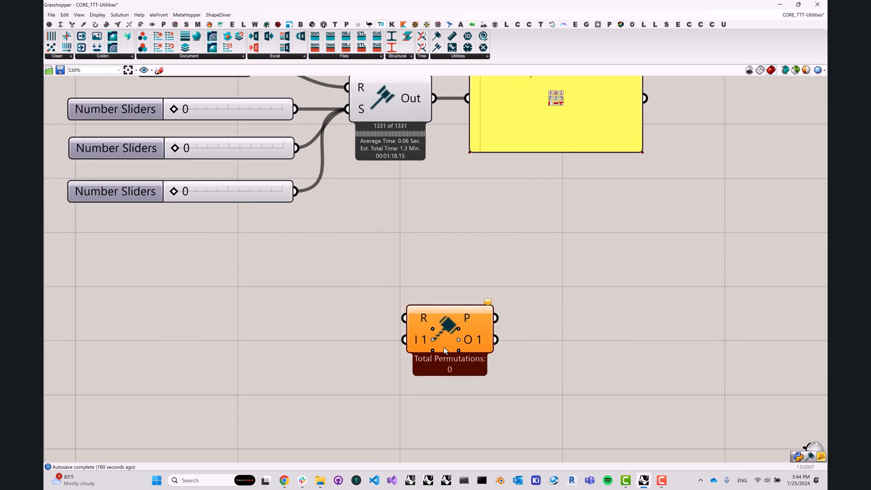
mouse_move(444, 348)
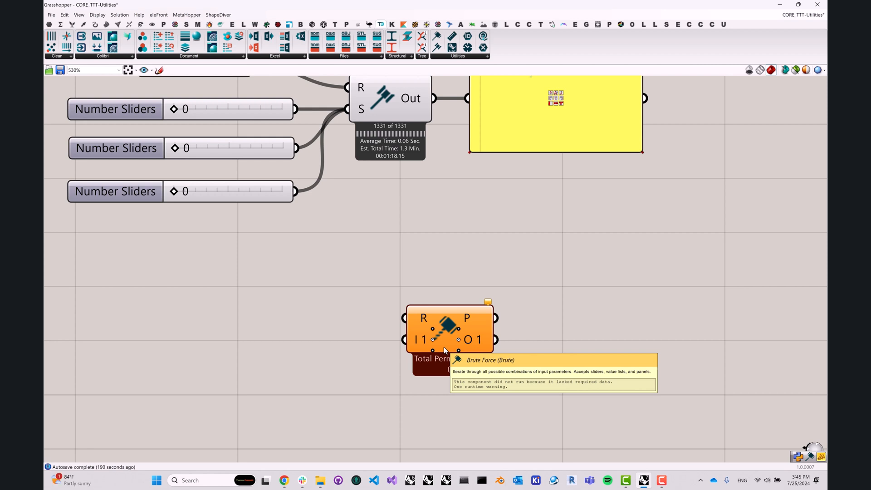
mouse_move(211, 351)
type("10")
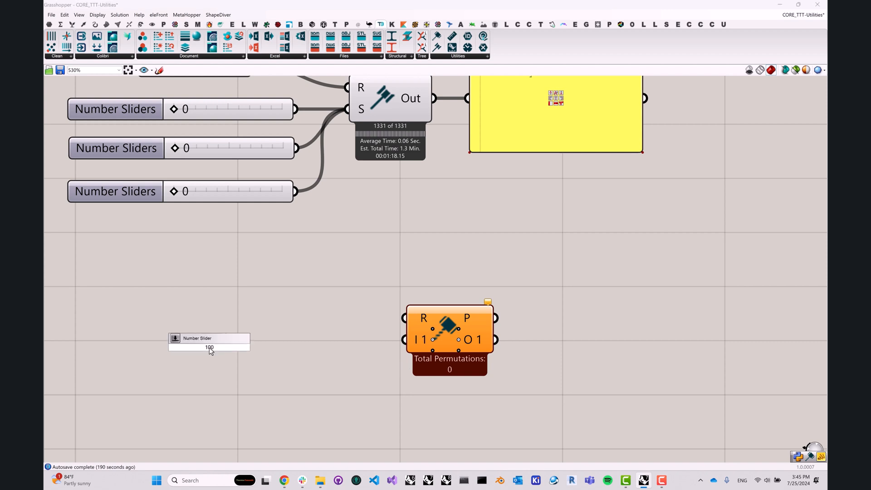
type("0")
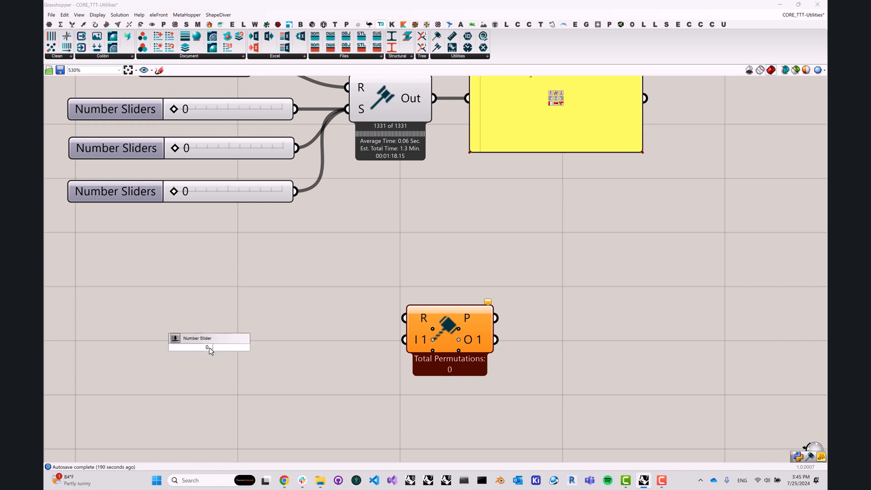
left_click(197, 346)
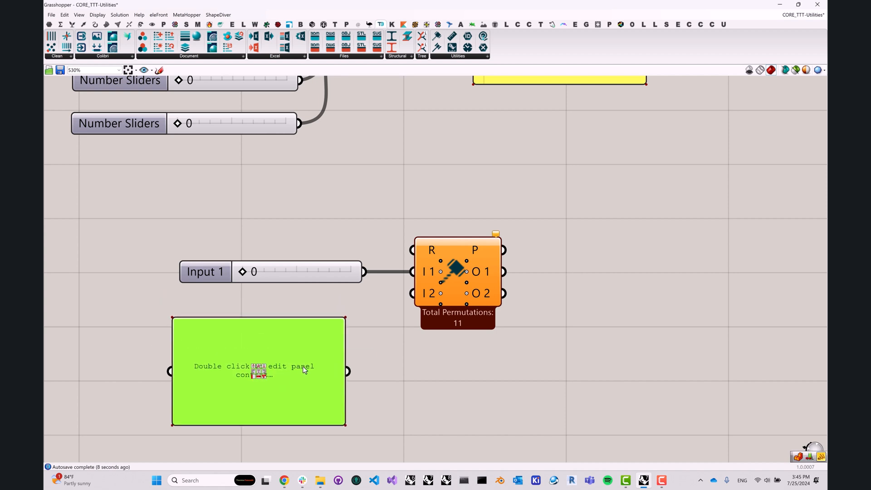
Step: Enter A, B, C, D in the panel, disable Multiline Data, and wire it to I2
double_click(258, 370)
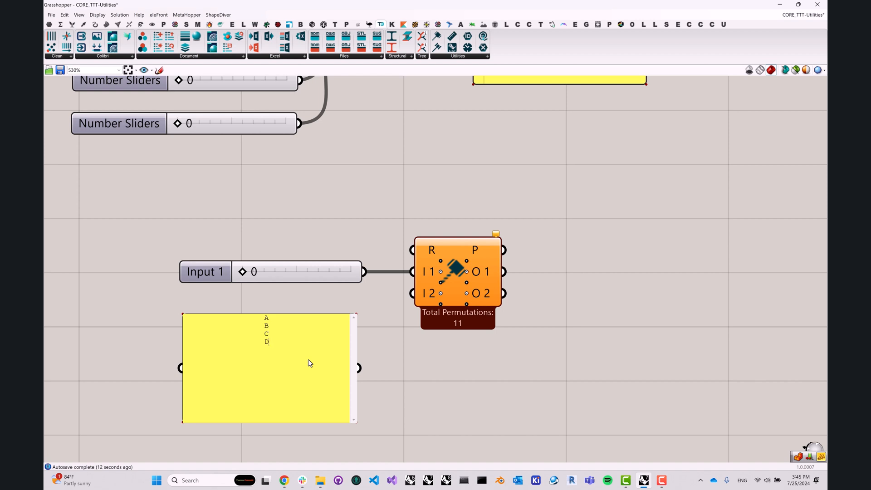
right_click(266, 367)
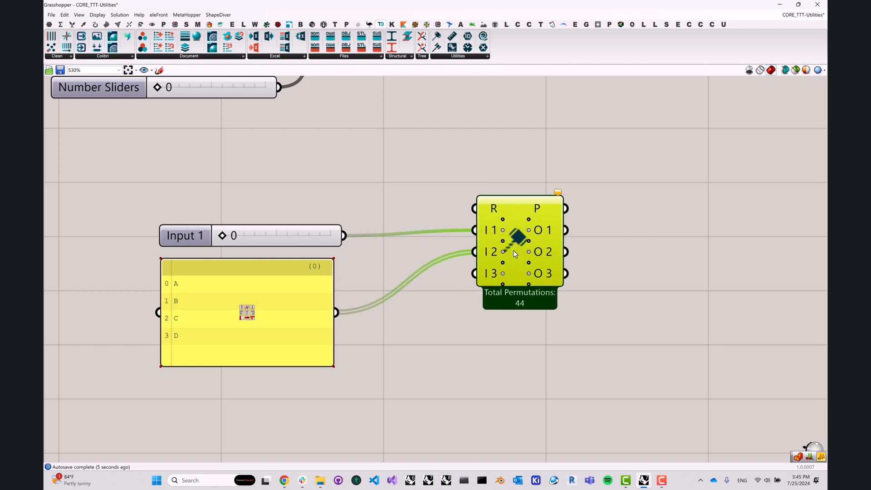
scroll("down", 3)
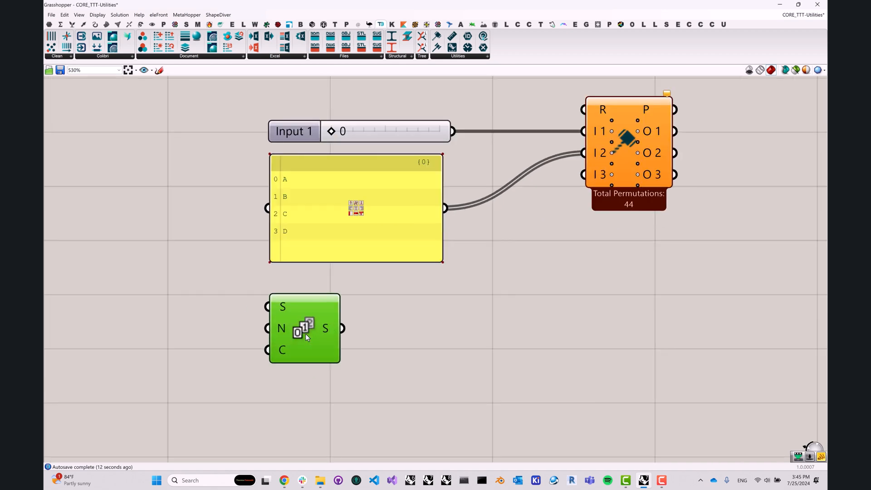
Step: Place the Series component below the A–D panel and add a small step panel beside it
left_click_drag(304, 331, 301, 327)
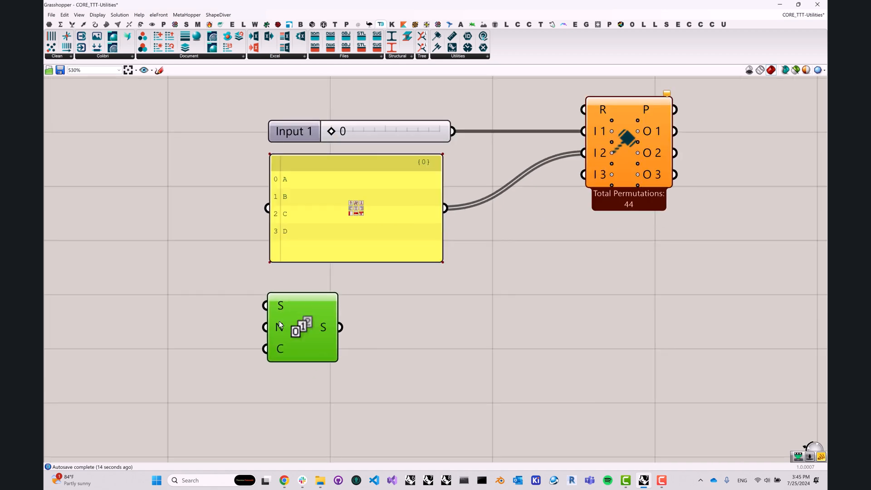
double_click(301, 327)
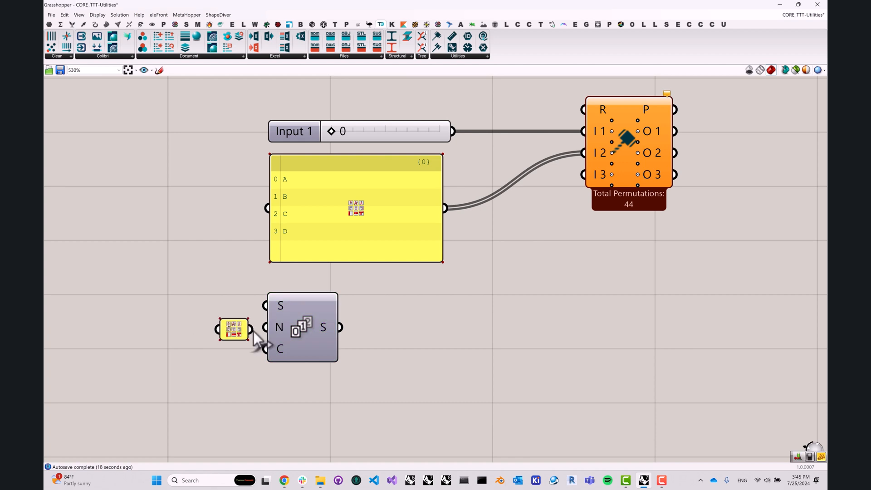
mouse_move(280, 349)
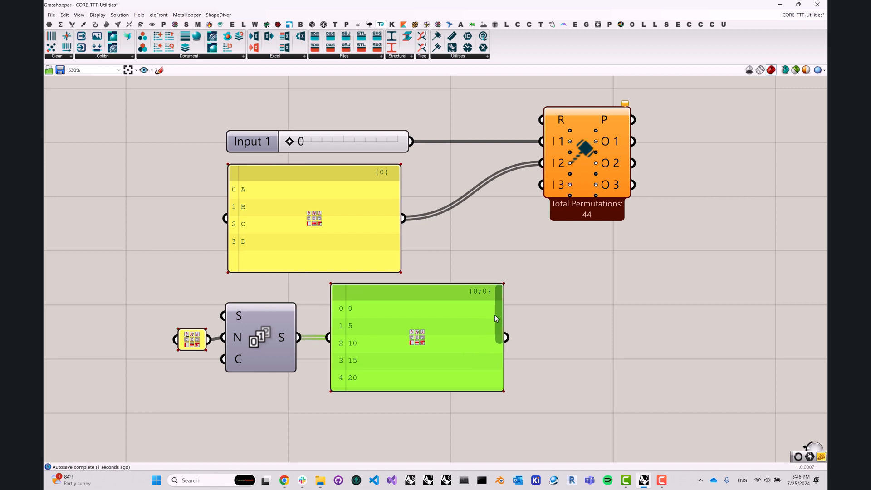
mouse_move(499, 324)
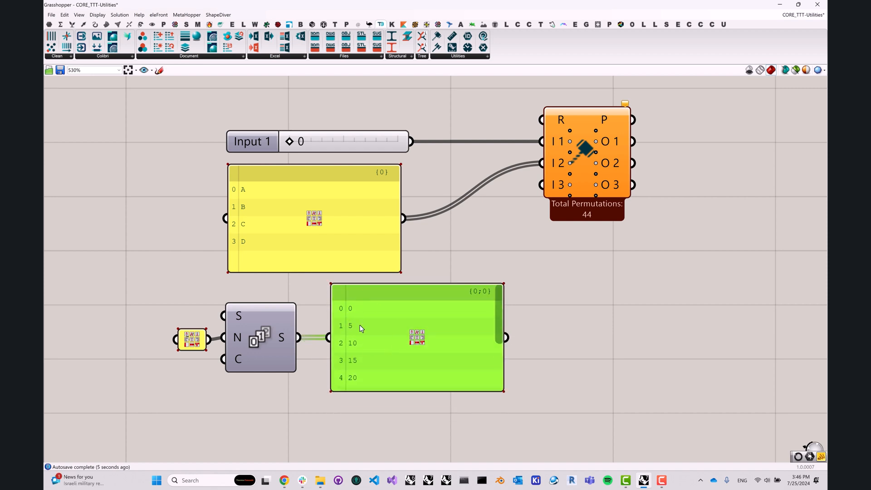
mouse_move(355, 342)
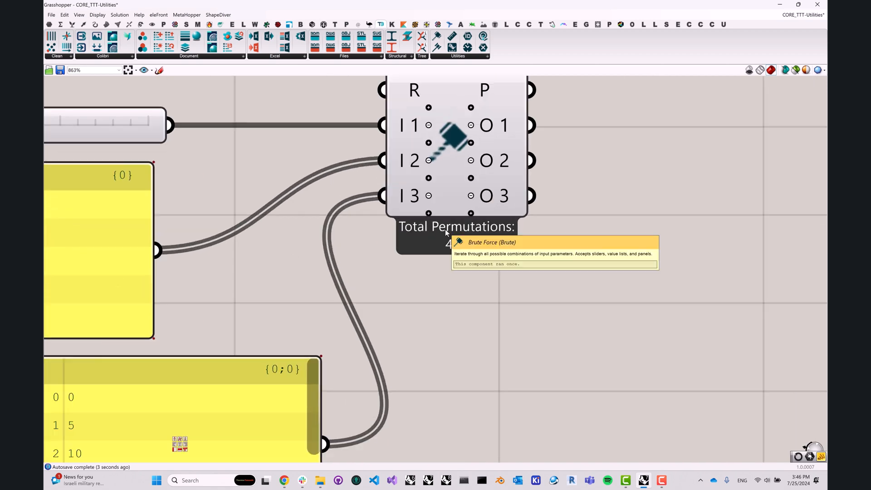
mouse_move(456, 297)
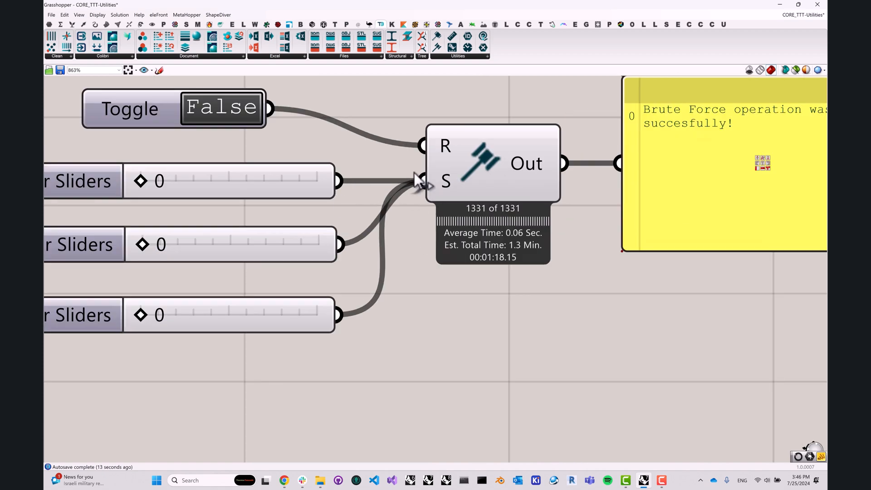
Step: Scroll the canvas to view the Brute Force outputs and their panels
scroll("down", 3)
type("bool")
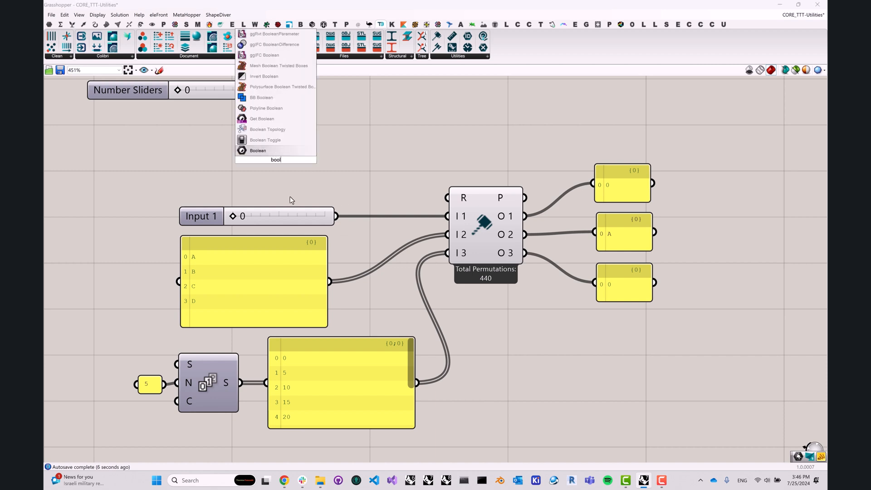
Step: Wire a Boolean Toggle into the Brute Force run input and set it True
left_click(264, 140)
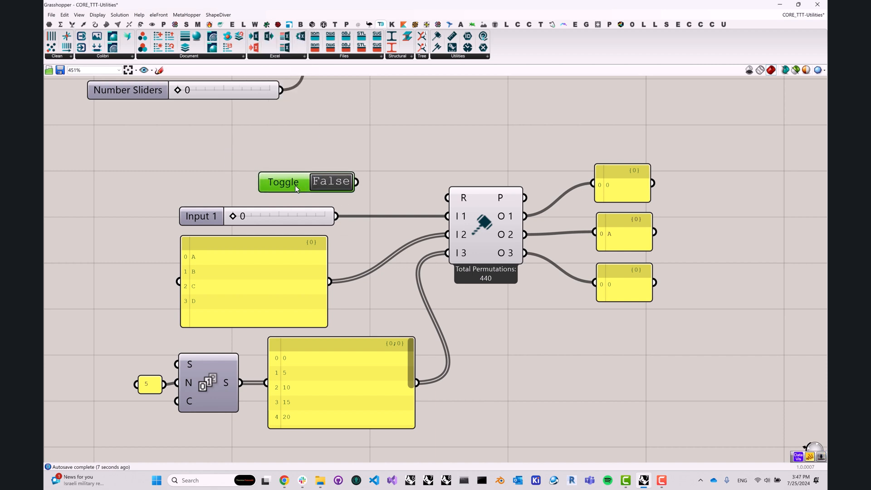
left_click(283, 183)
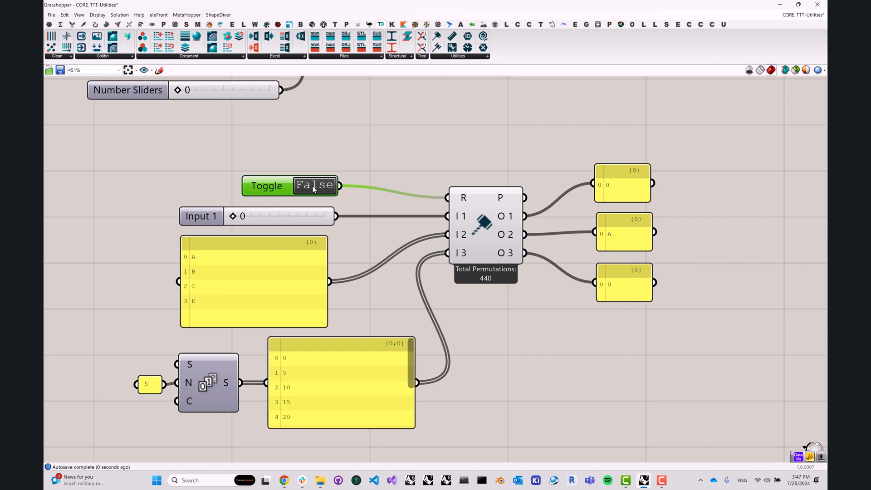
left_click(314, 185)
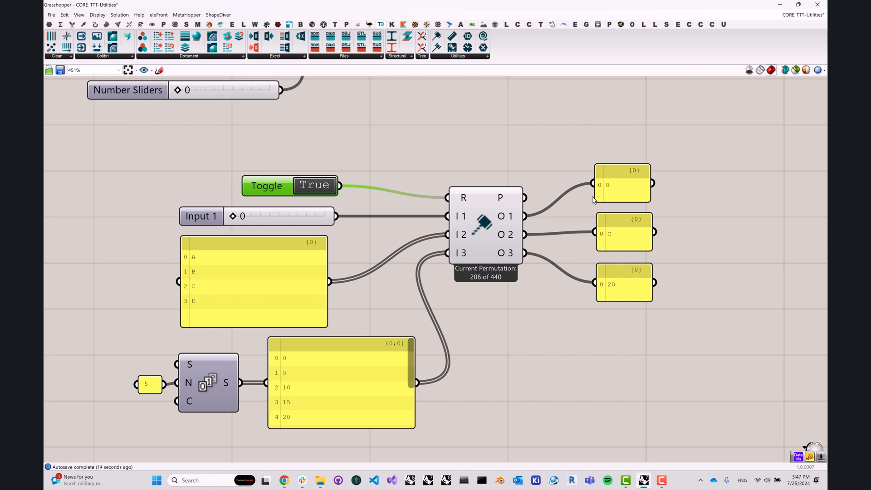
mouse_move(494, 212)
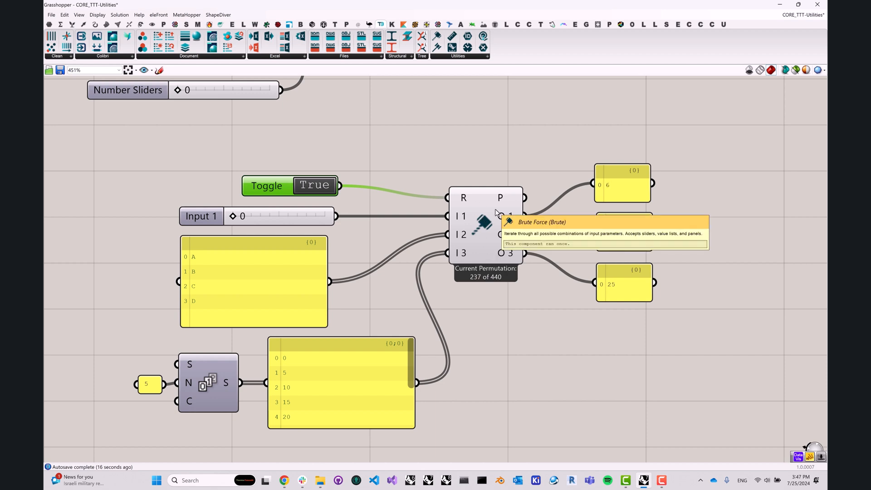